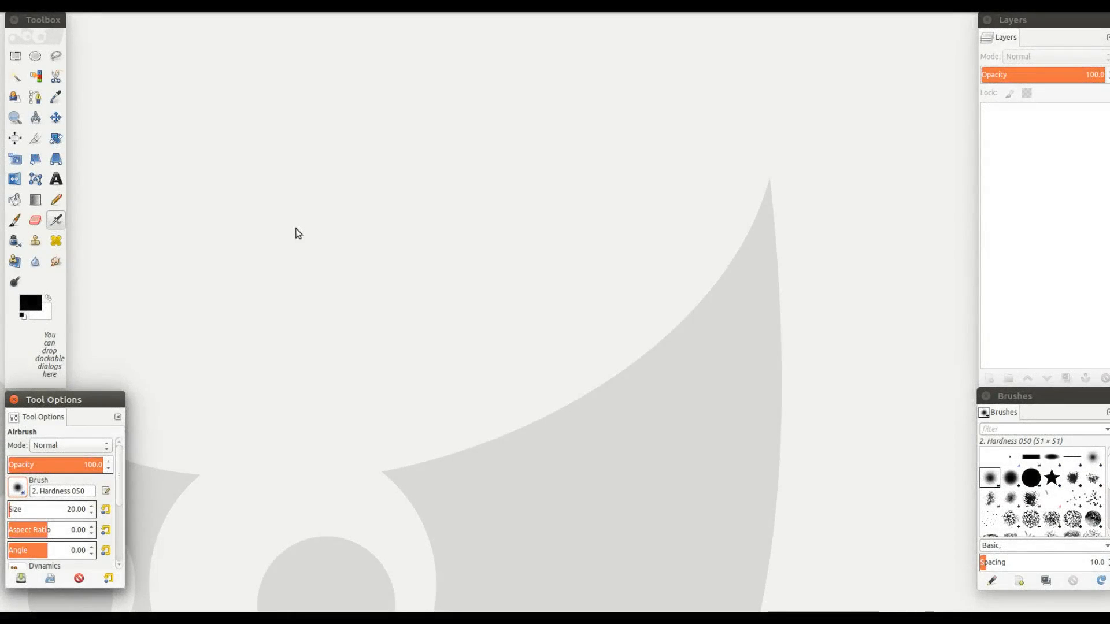
pyautogui.moveTo(244, 223)
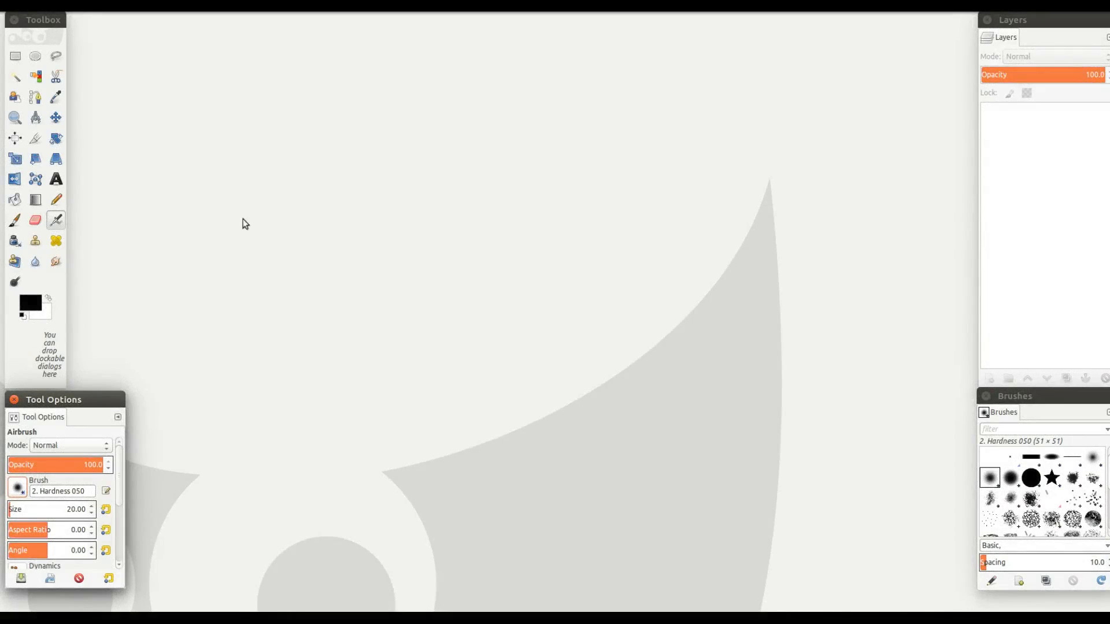
pyautogui.moveTo(48, 29)
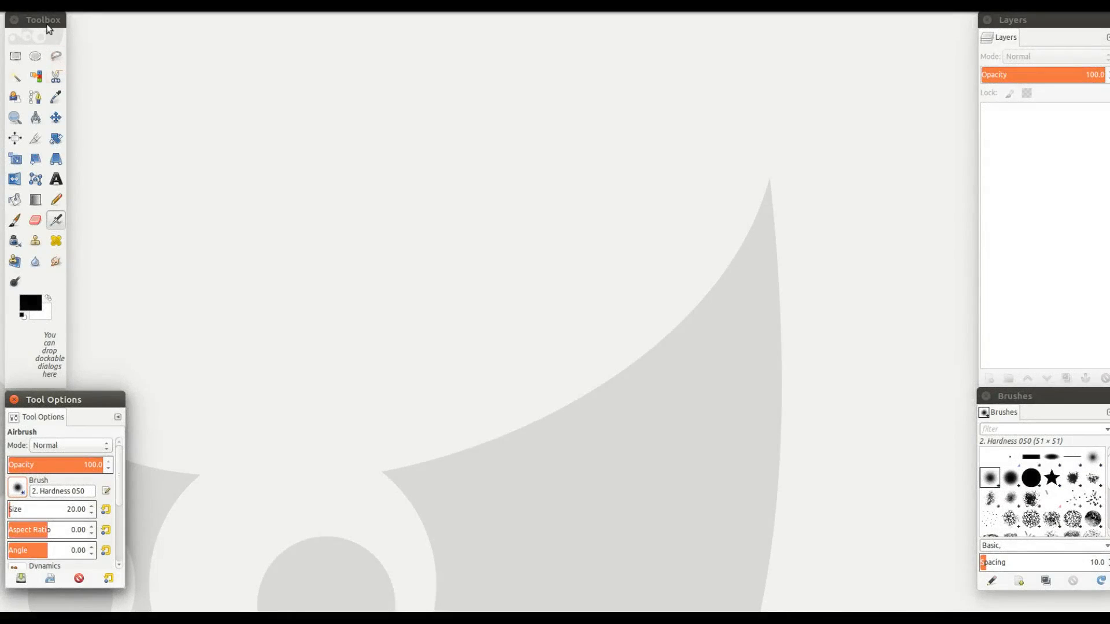
pyautogui.moveTo(66, 404)
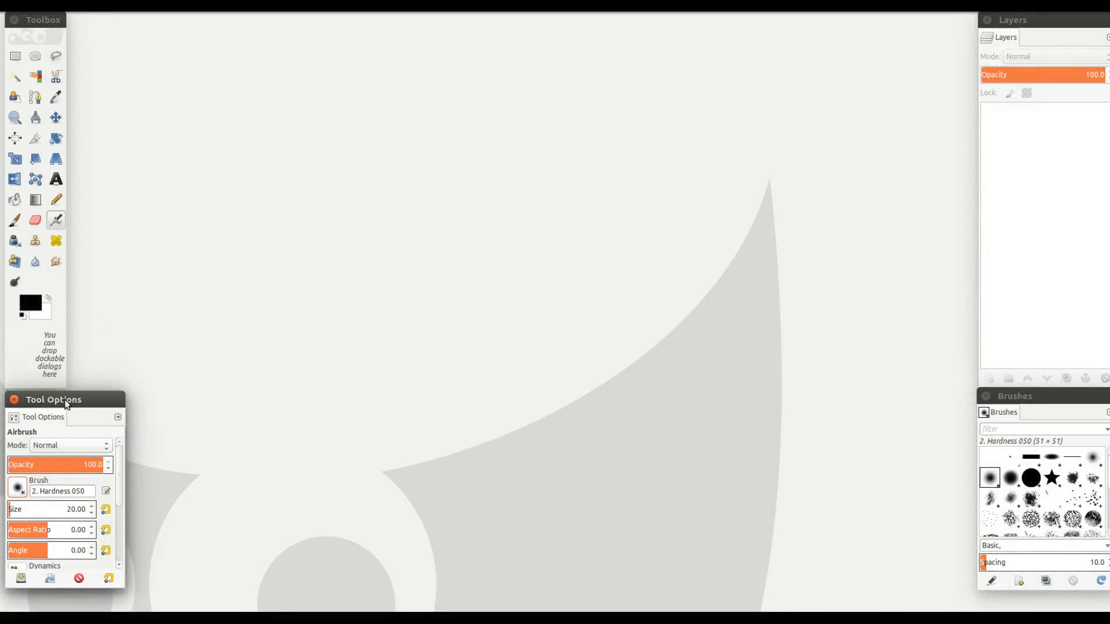
pyautogui.moveTo(969, 68)
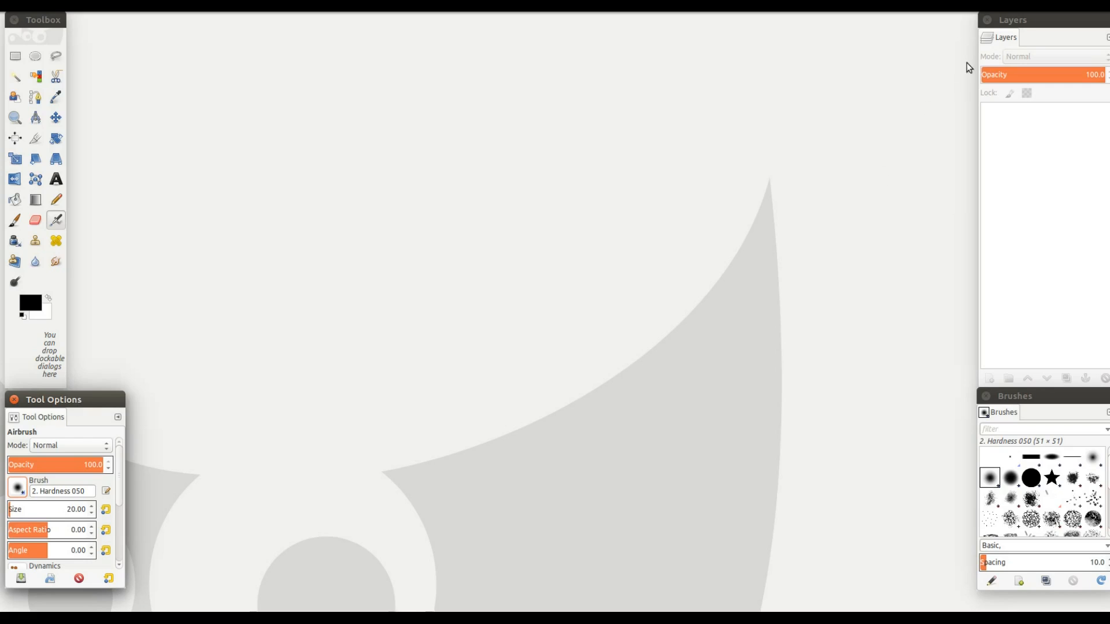
pyautogui.moveTo(1012, 400)
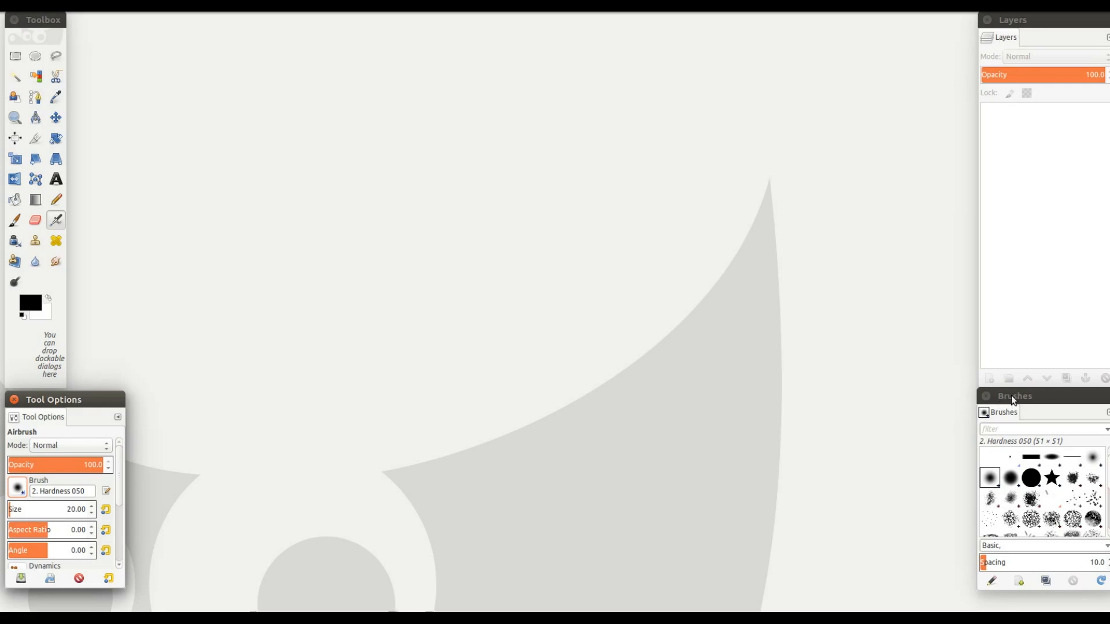
pyautogui.moveTo(852, 485)
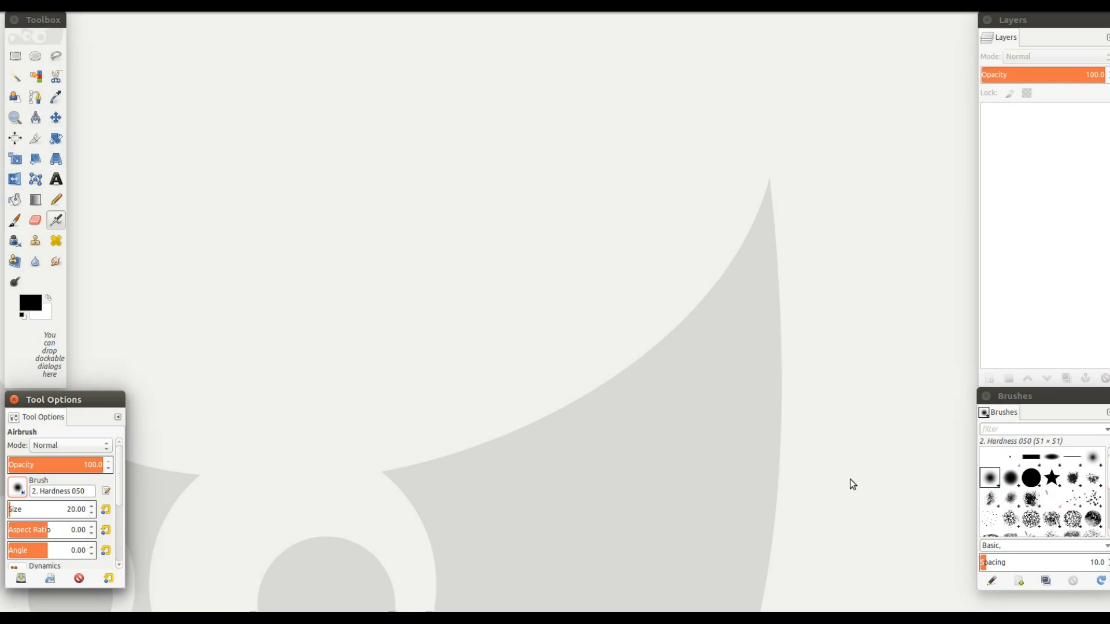
pyautogui.moveTo(817, 483)
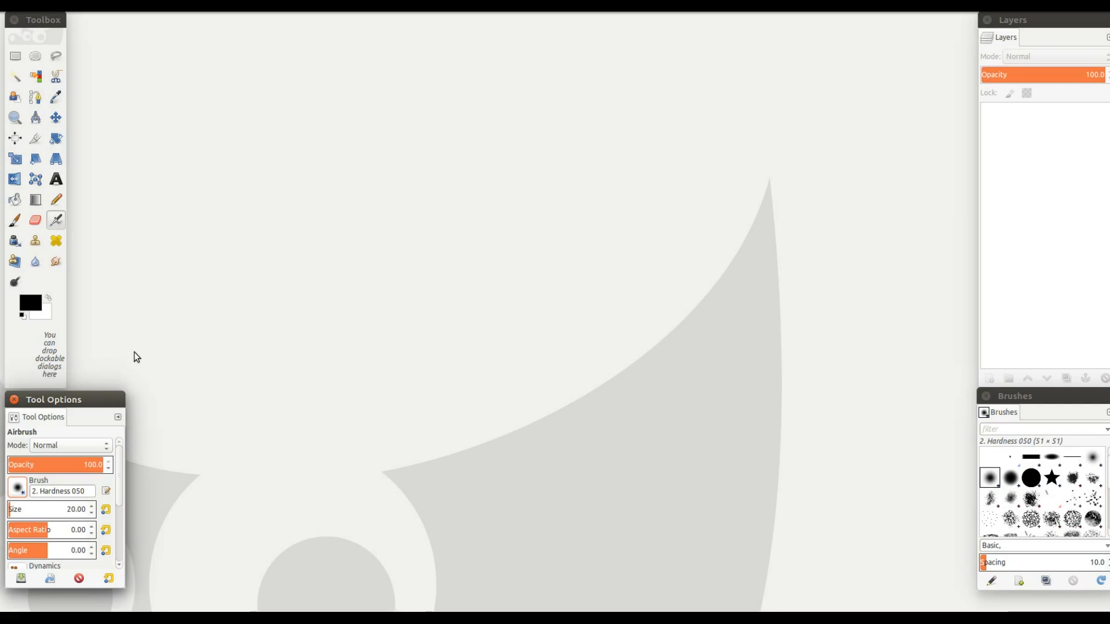
pyautogui.moveTo(298, 233)
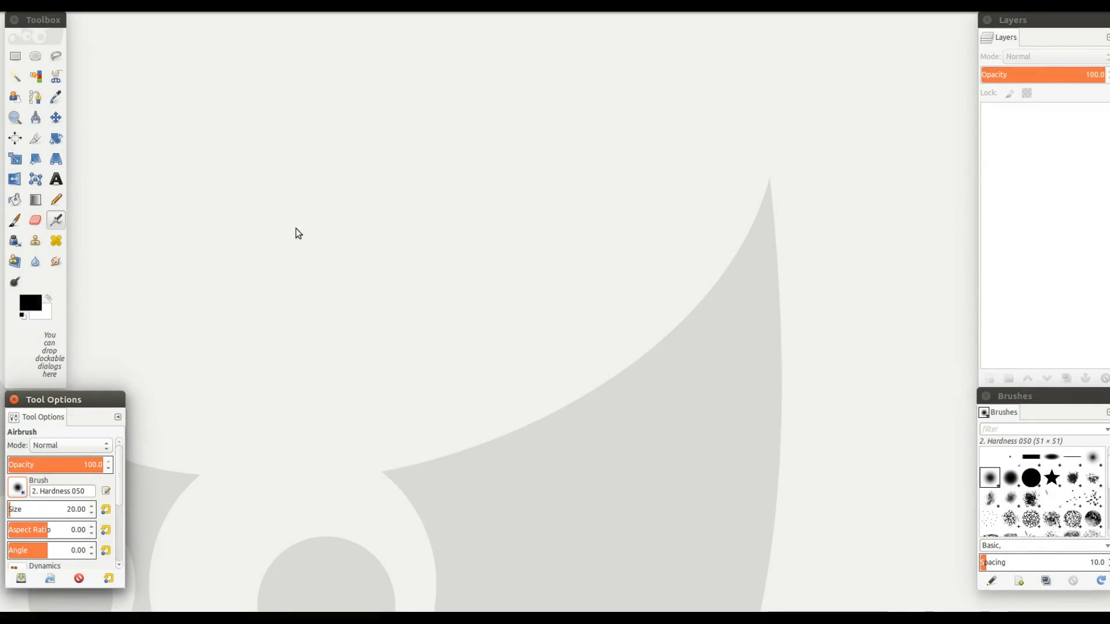
pyautogui.moveTo(48, 36)
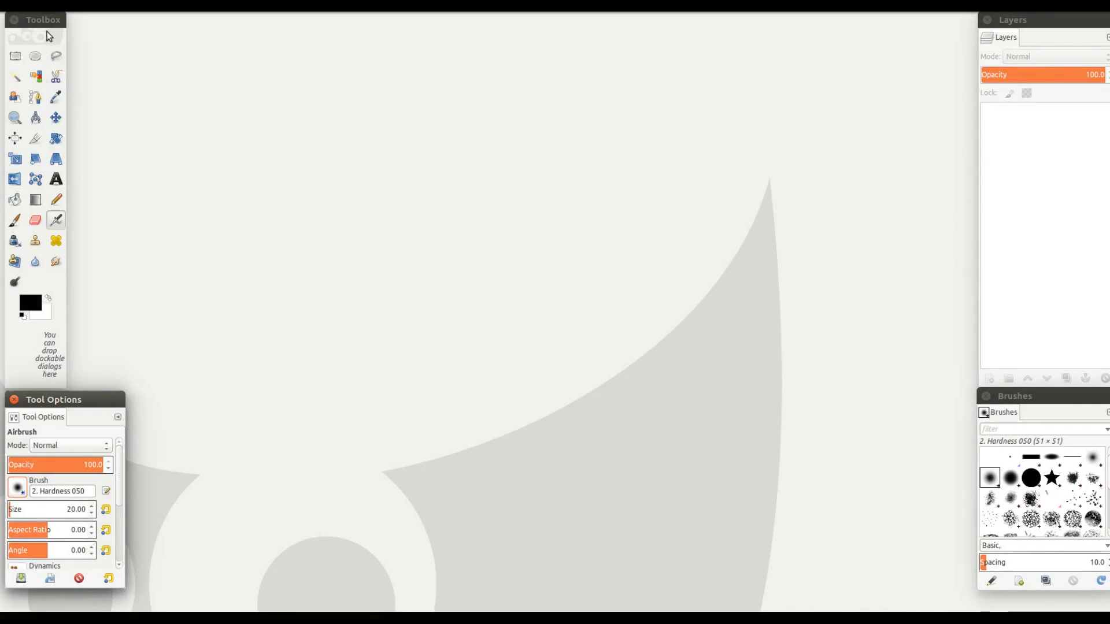
pyautogui.moveTo(55, 411)
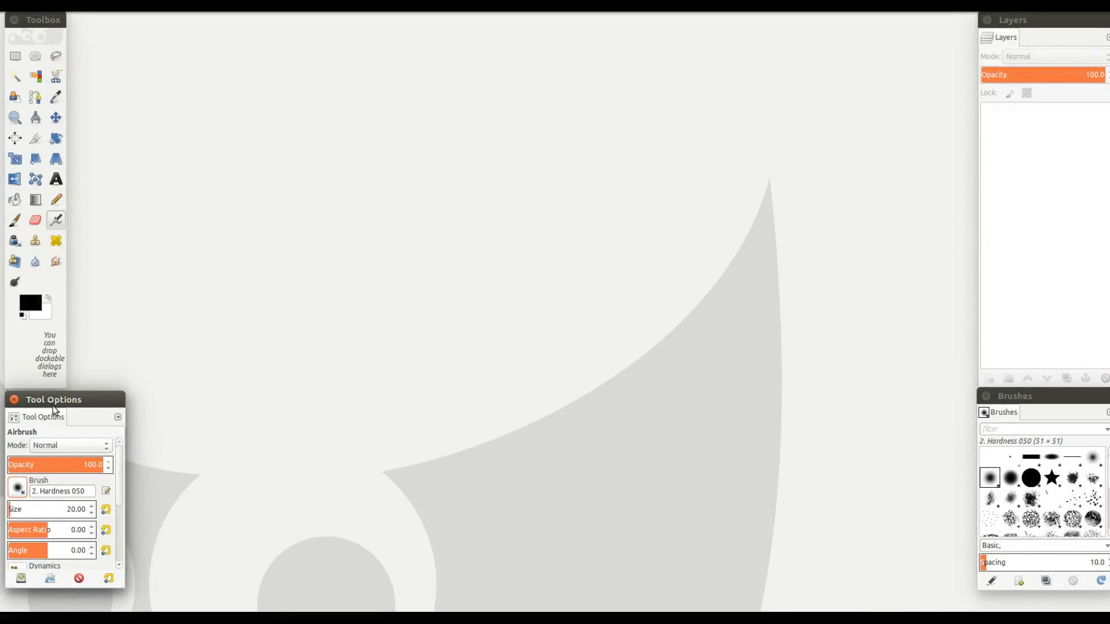
pyautogui.moveTo(942, 89)
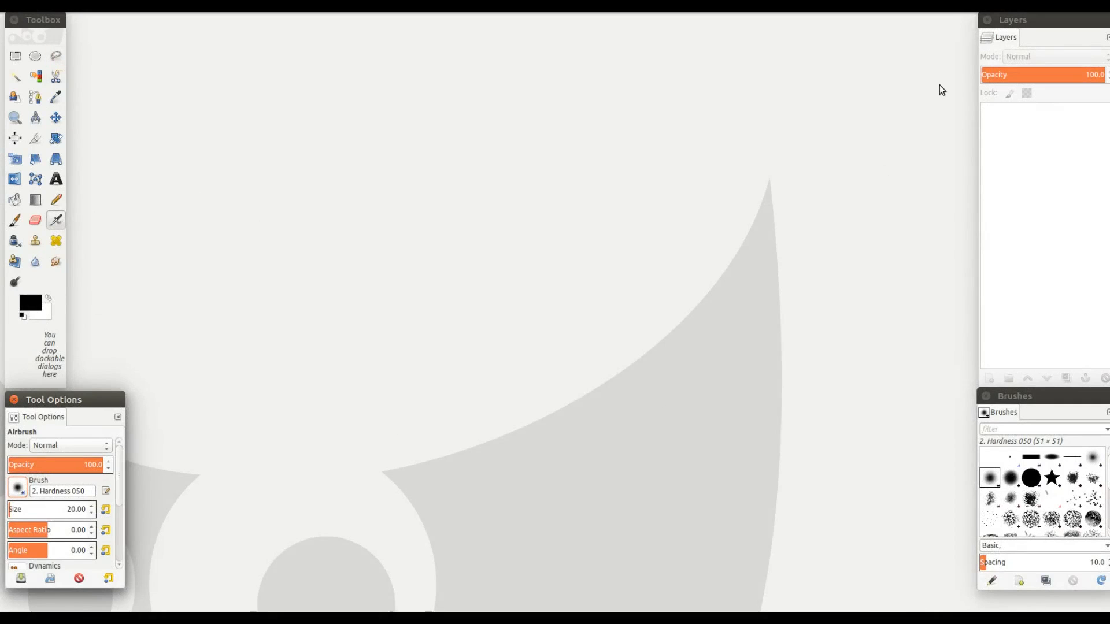
pyautogui.moveTo(1001, 407)
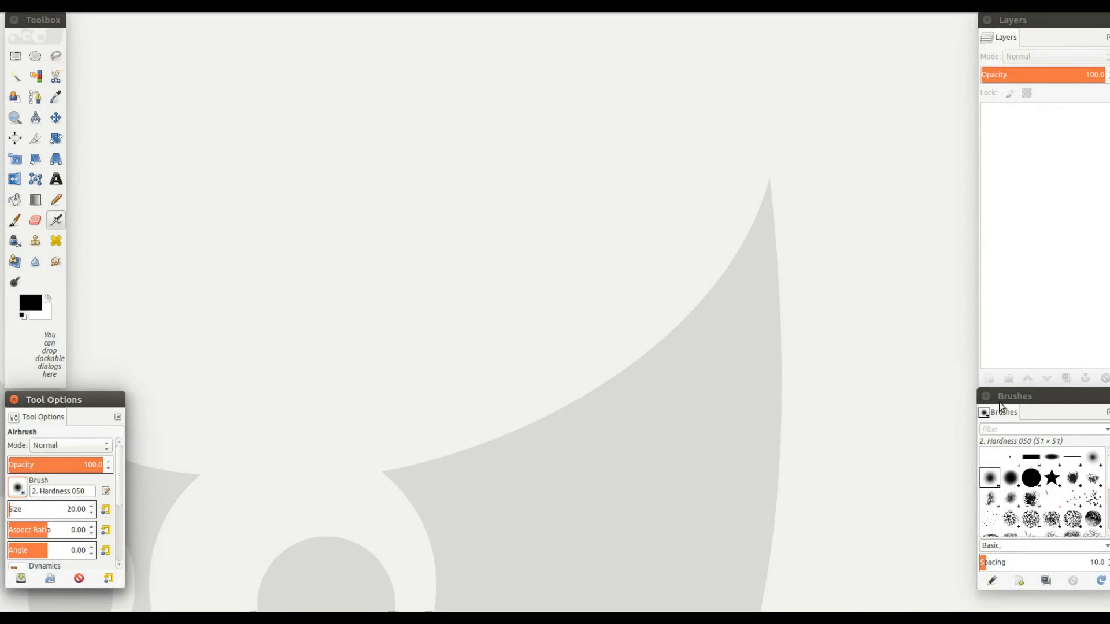
pyautogui.moveTo(857, 484)
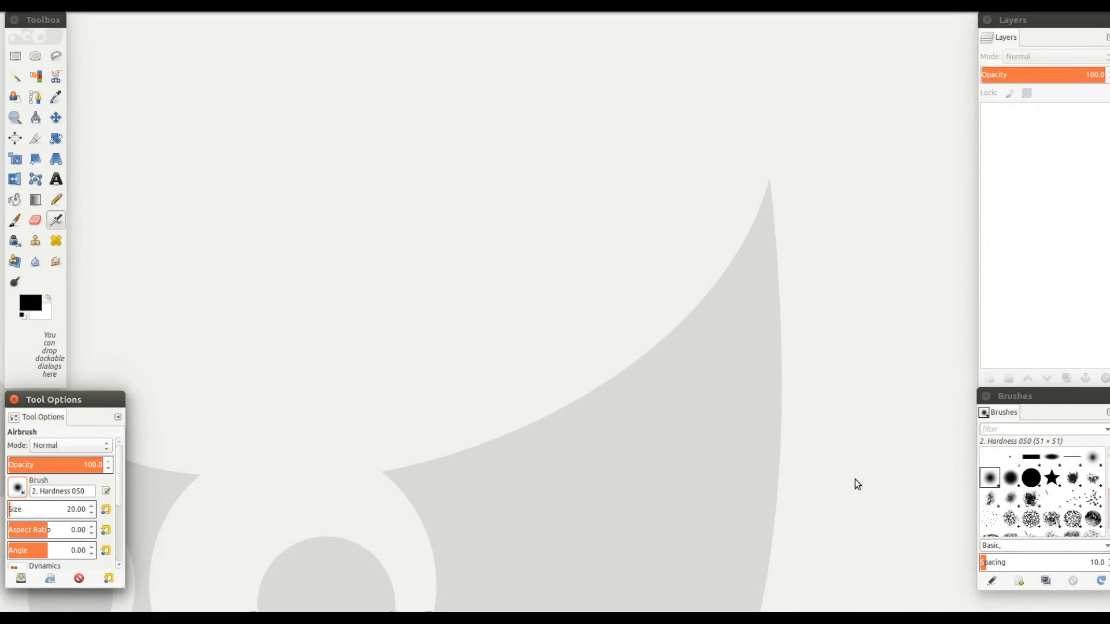
pyautogui.moveTo(816, 482)
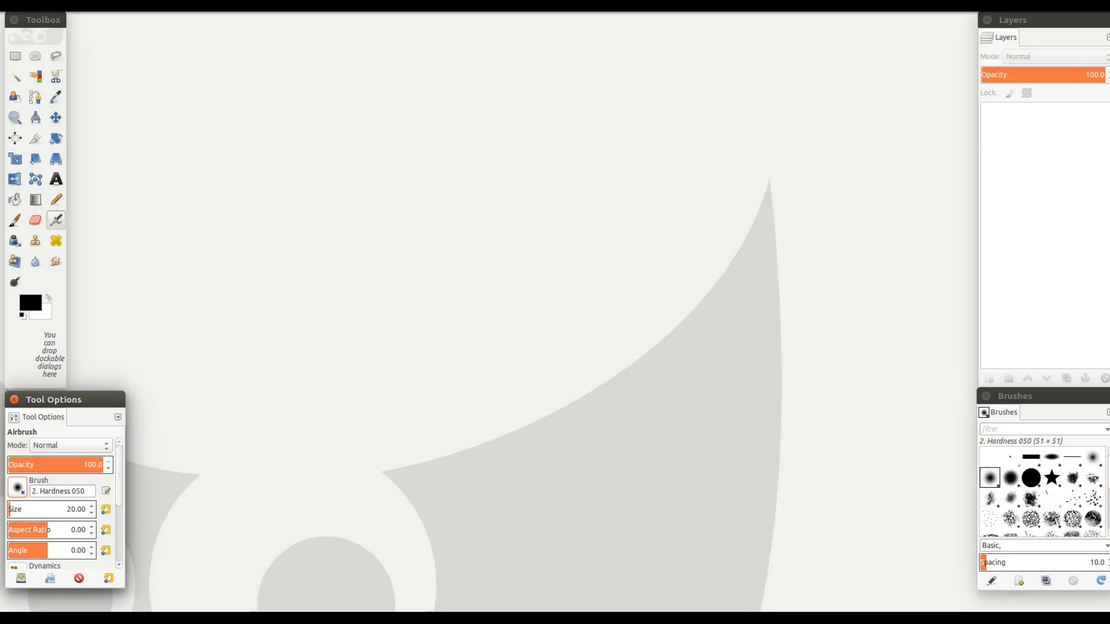
pyautogui.moveTo(132, 357)
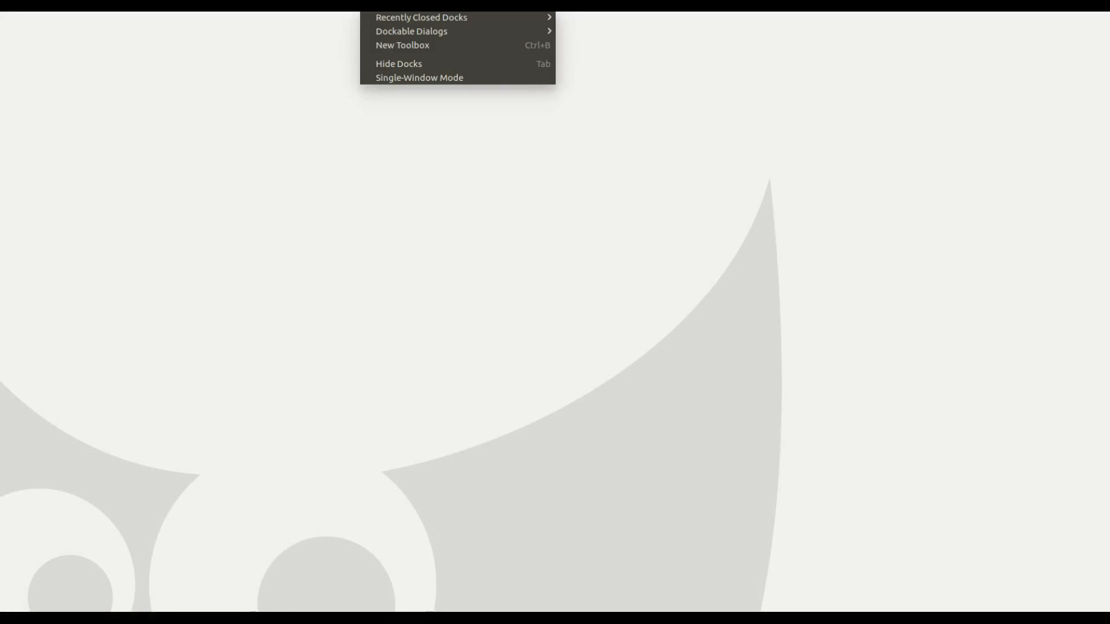
pyautogui.moveTo(420, 16)
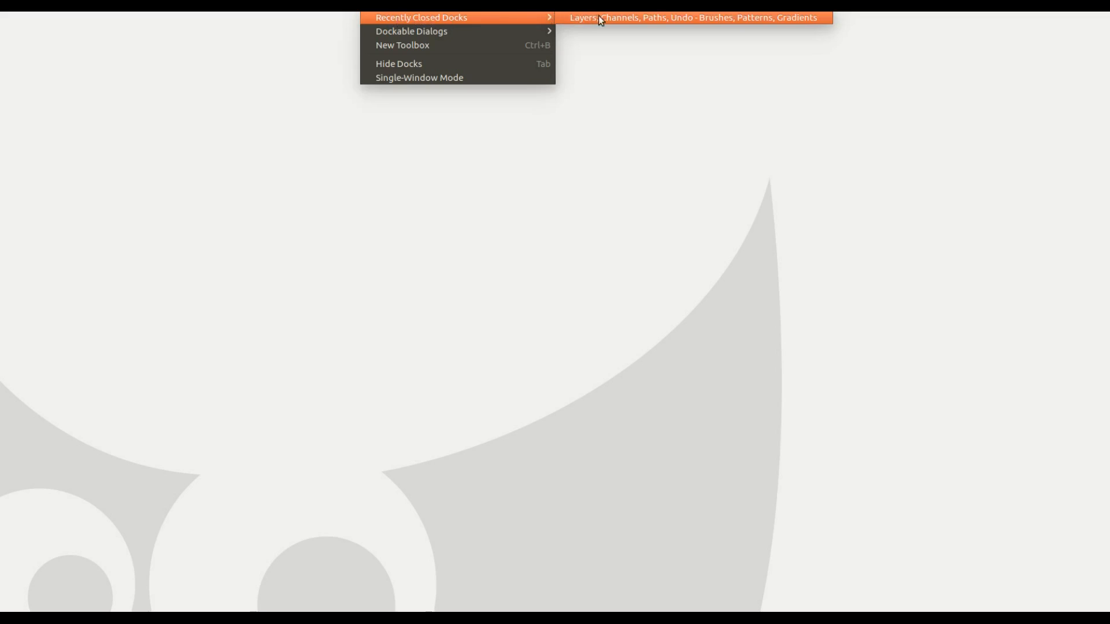
# Step: Reopen the recently closed Layers, Channels, Paths, Undo – Brushes, Patterns, Gradients dock
pyautogui.click(692, 17)
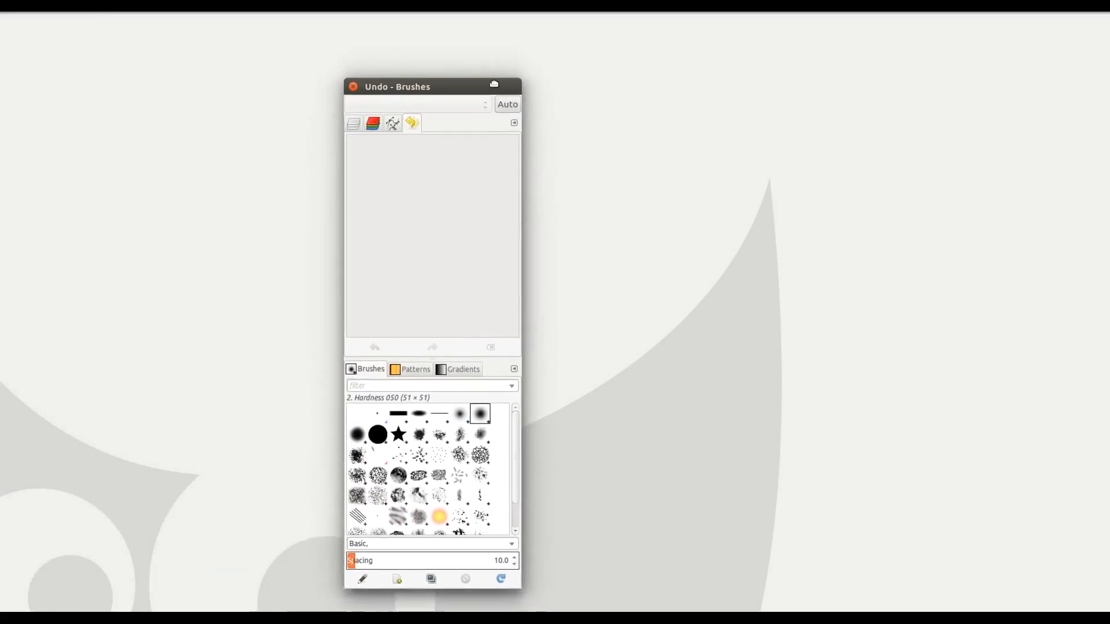
# Step: Drag the Undo – Brushes dock over to the right screen edge
pyautogui.moveTo(397, 86); pyautogui.dragTo(600, 56)
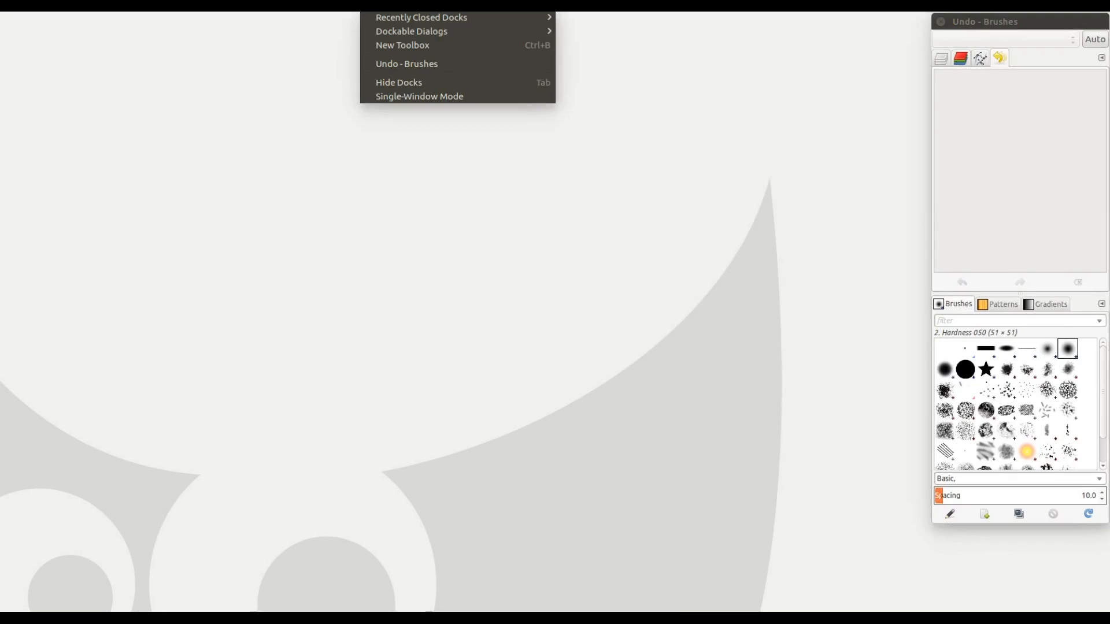
pyautogui.moveTo(411, 32)
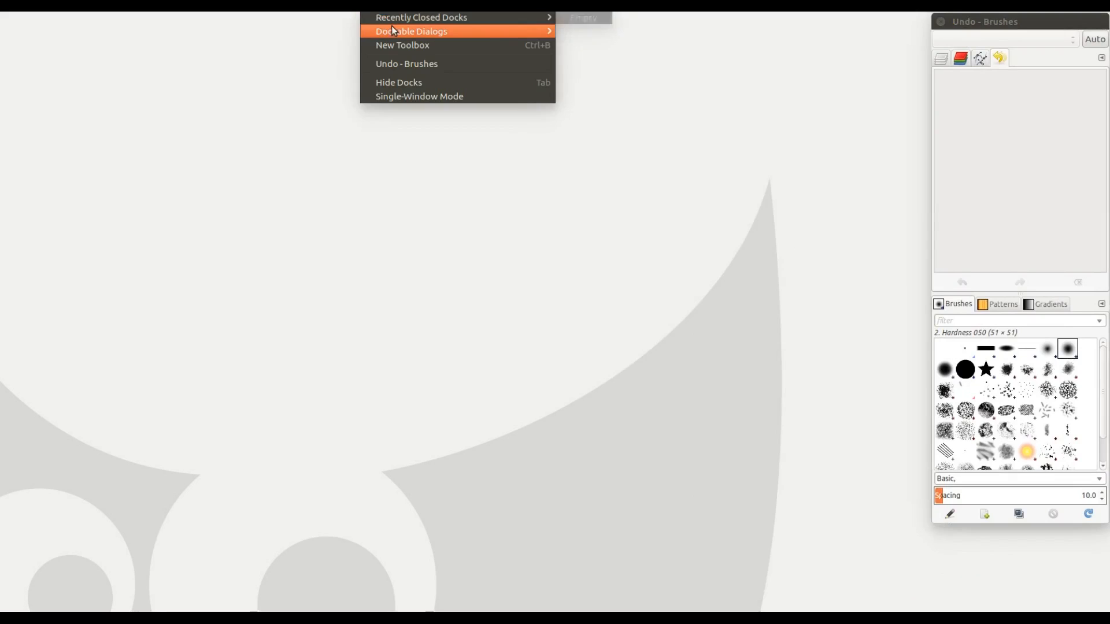
# Step: Create a new Toolbox from the Windows menu and drag it to the left screen edge
pyautogui.click(411, 32)
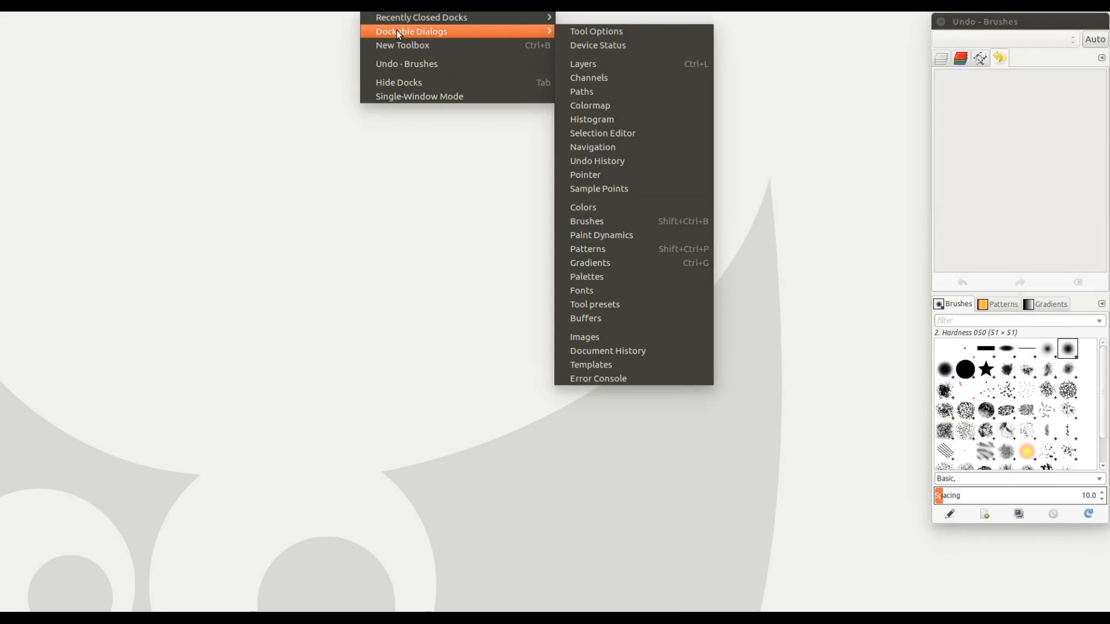
pyautogui.moveTo(402, 45)
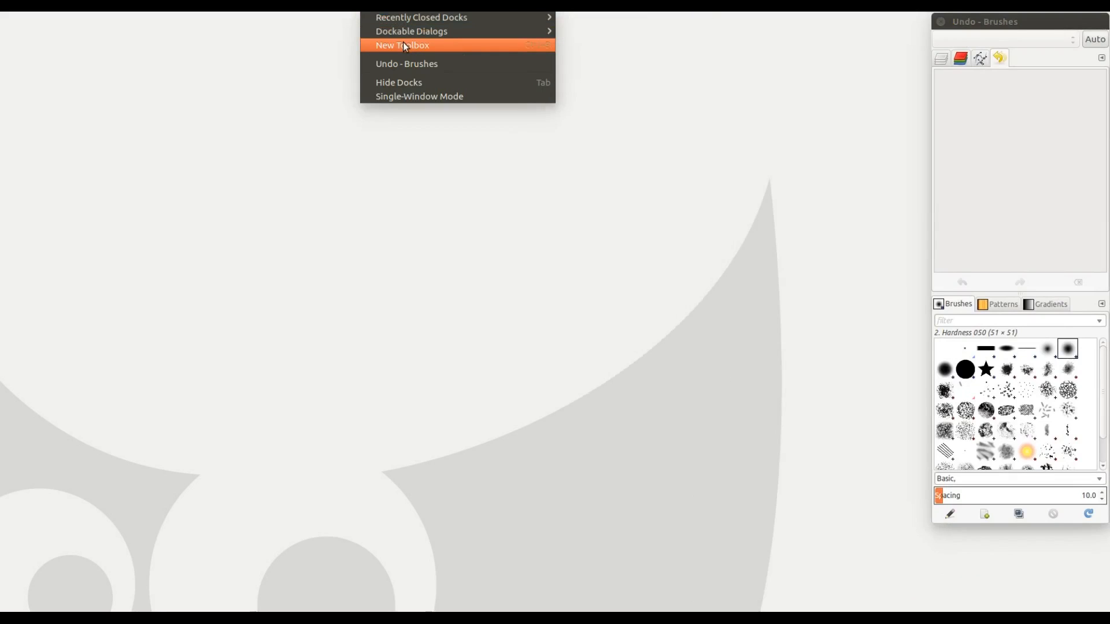
pyautogui.moveTo(414, 48)
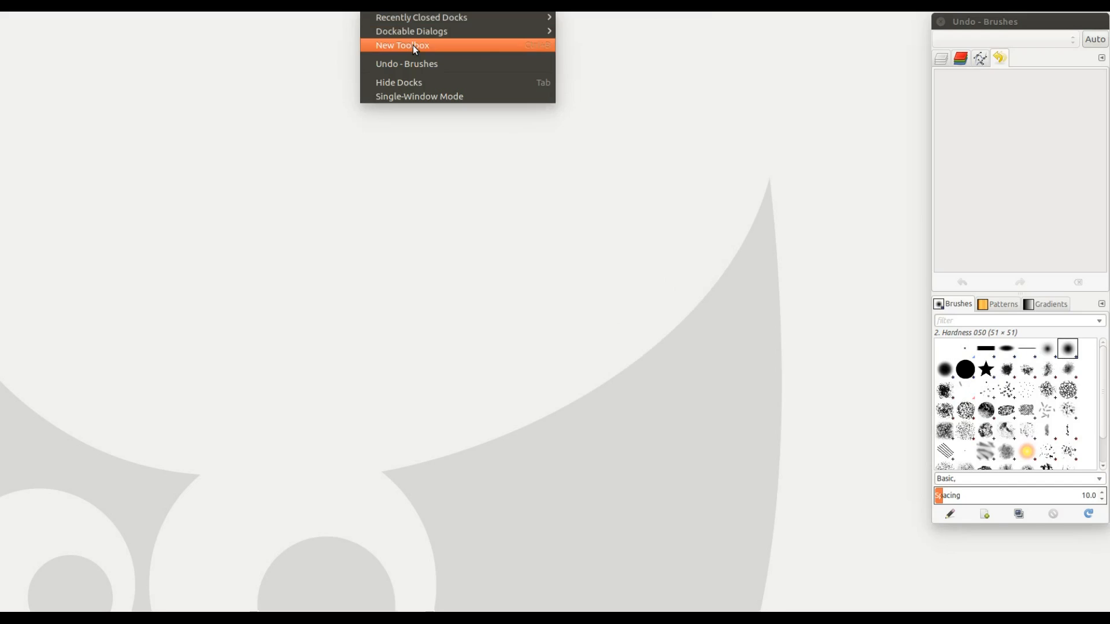
pyautogui.click(402, 44)
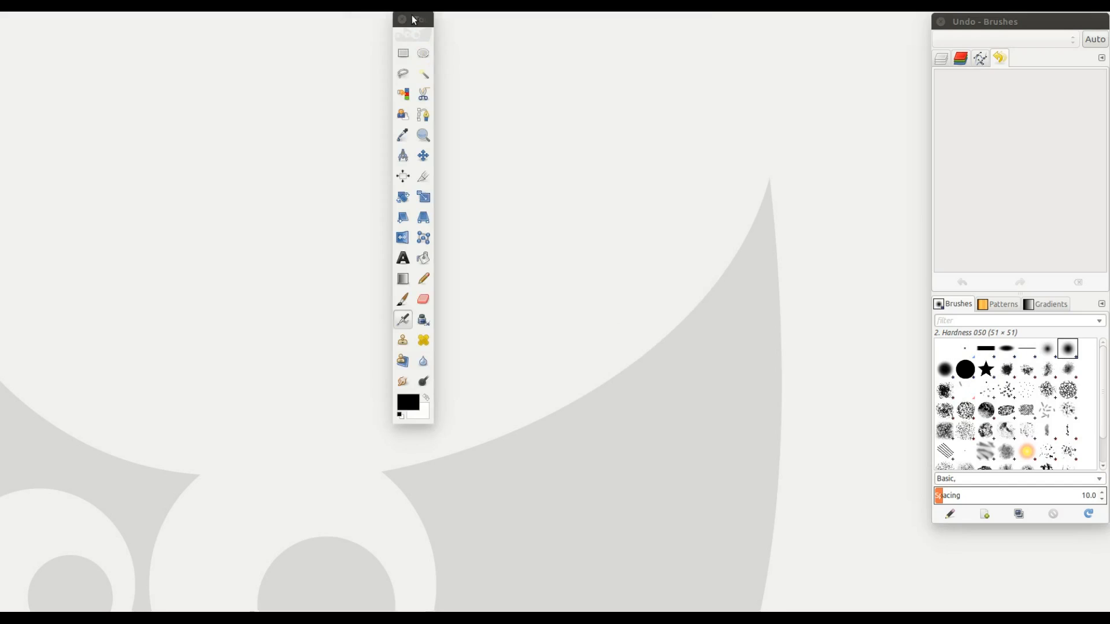
pyautogui.moveTo(413, 19); pyautogui.dragTo(229, 39)
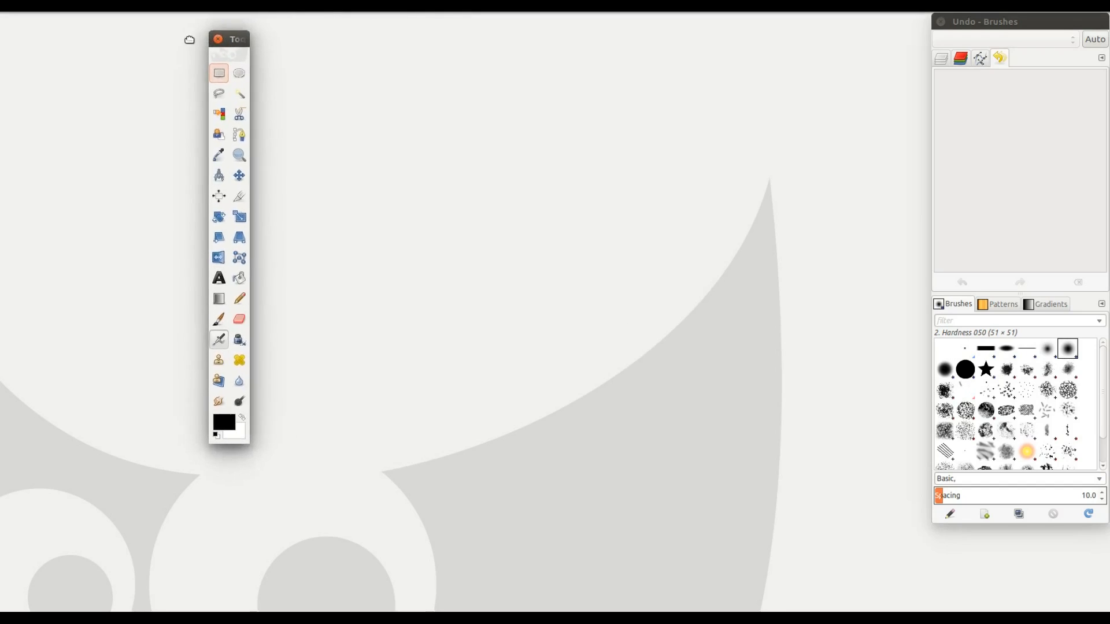
pyautogui.moveTo(230, 39); pyautogui.dragTo(29, 21)
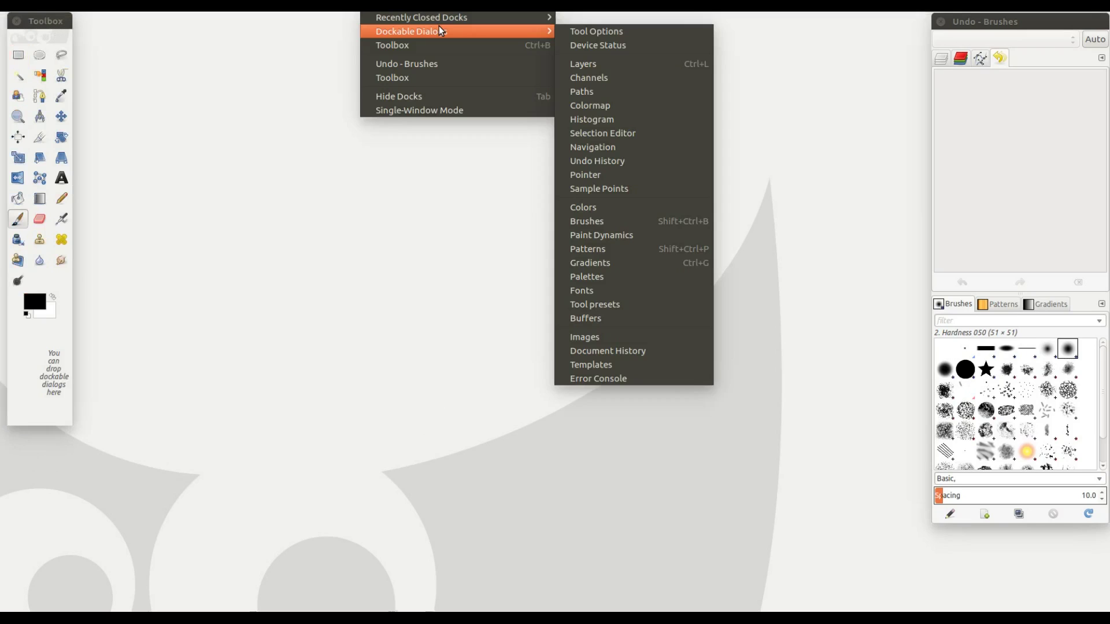
pyautogui.moveTo(493, 33)
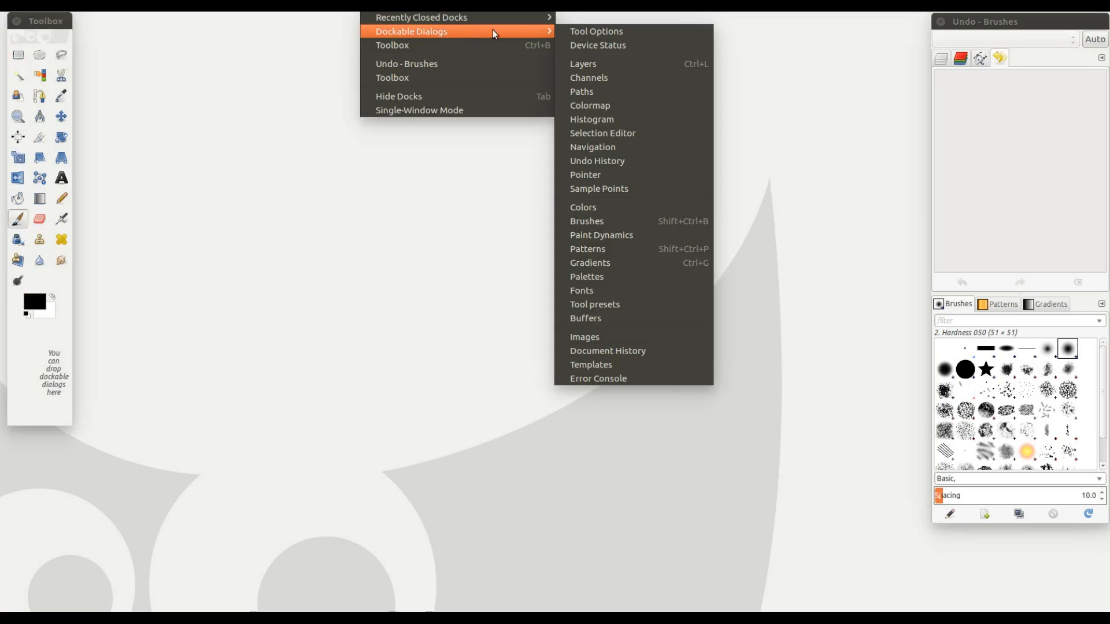
pyautogui.moveTo(597, 31)
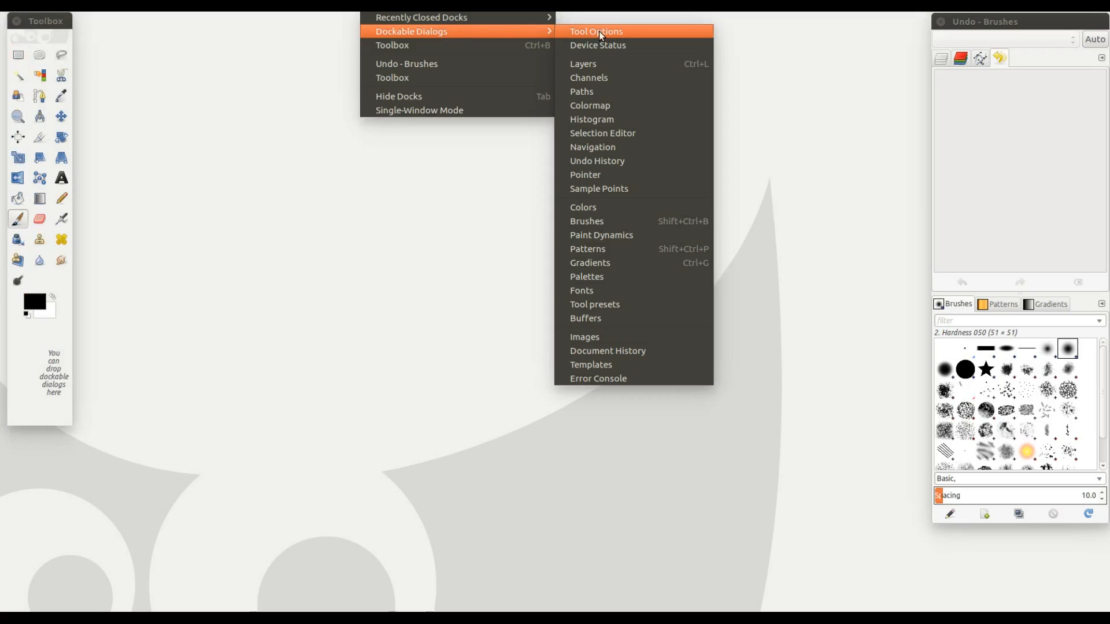
# Step: Reopen Tool Options from Dockable Dialogs and place it at the lower left
pyautogui.click(596, 32)
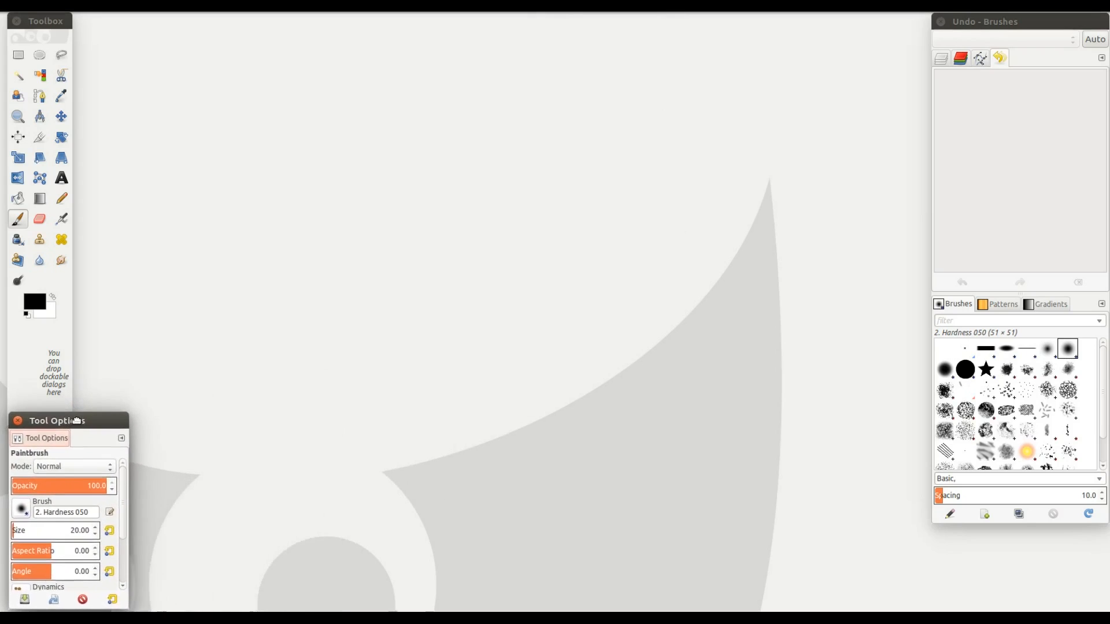
pyautogui.click(60, 221)
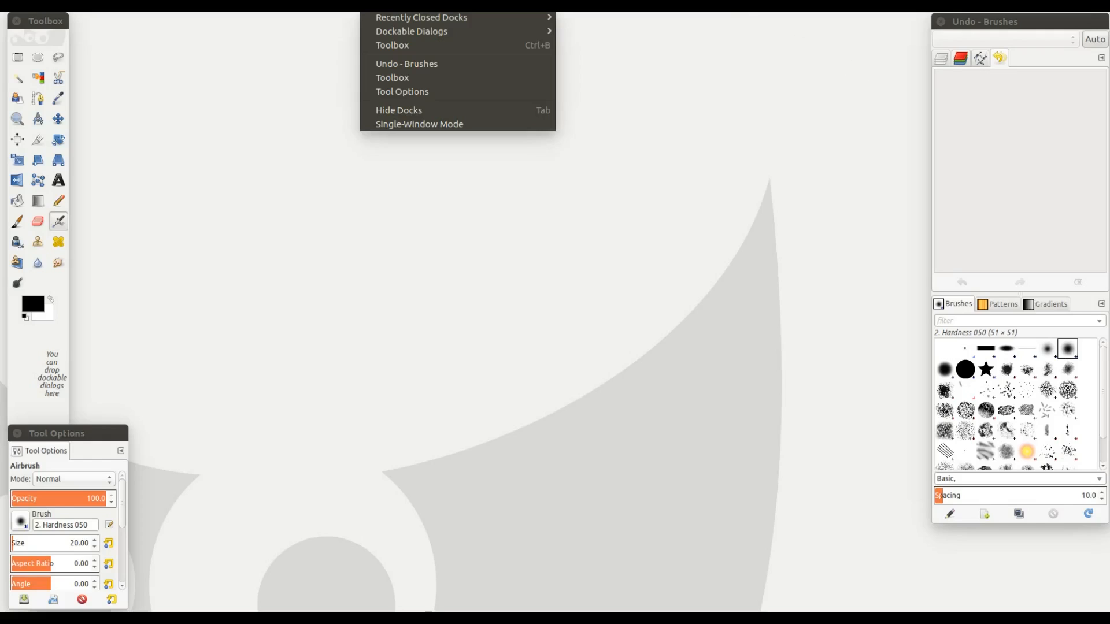
pyautogui.moveTo(420, 17)
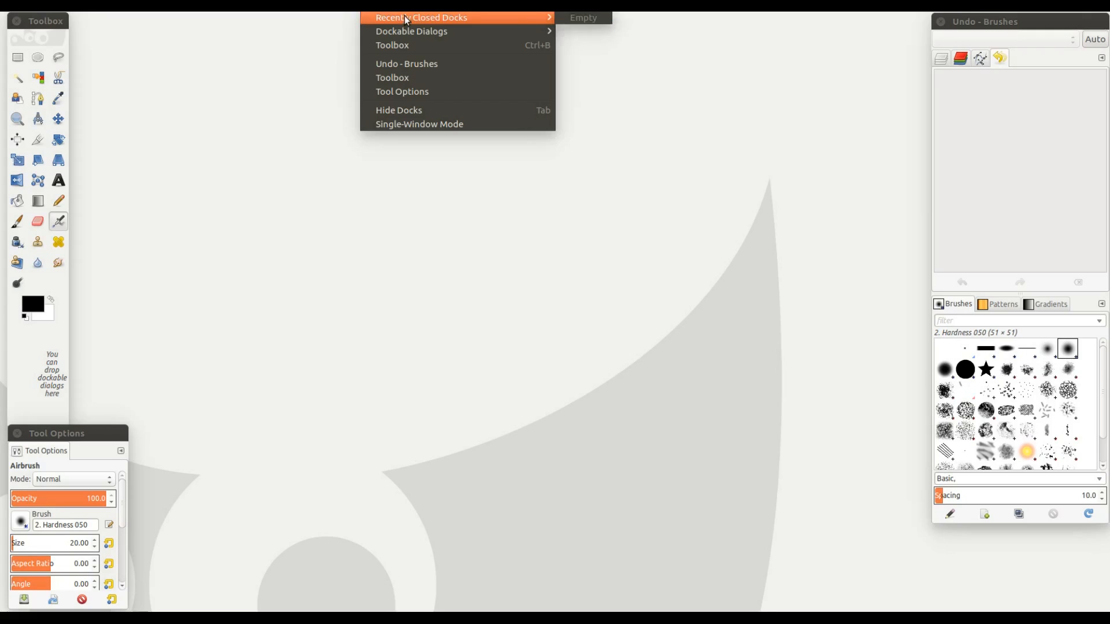
pyautogui.moveTo(582, 18)
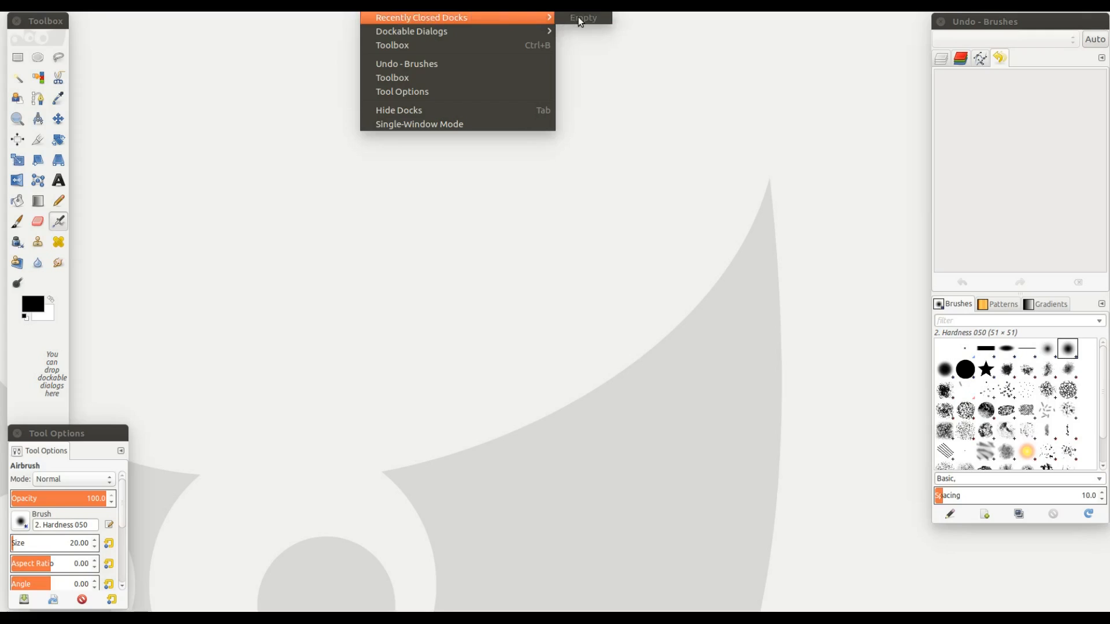
pyautogui.moveTo(649, 86)
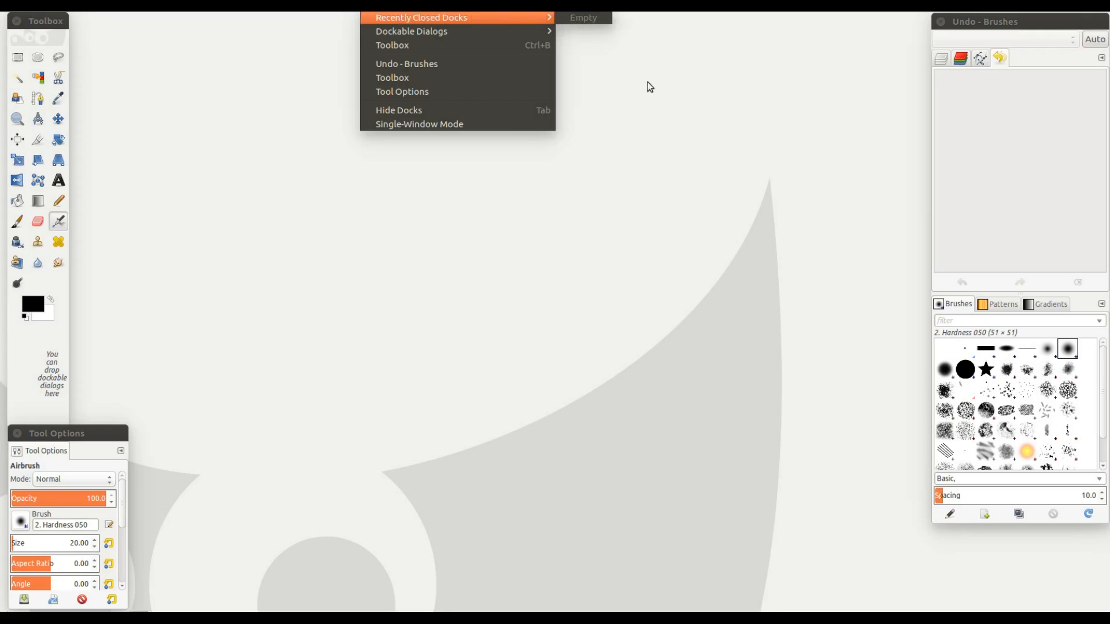
pyautogui.moveTo(930, 181)
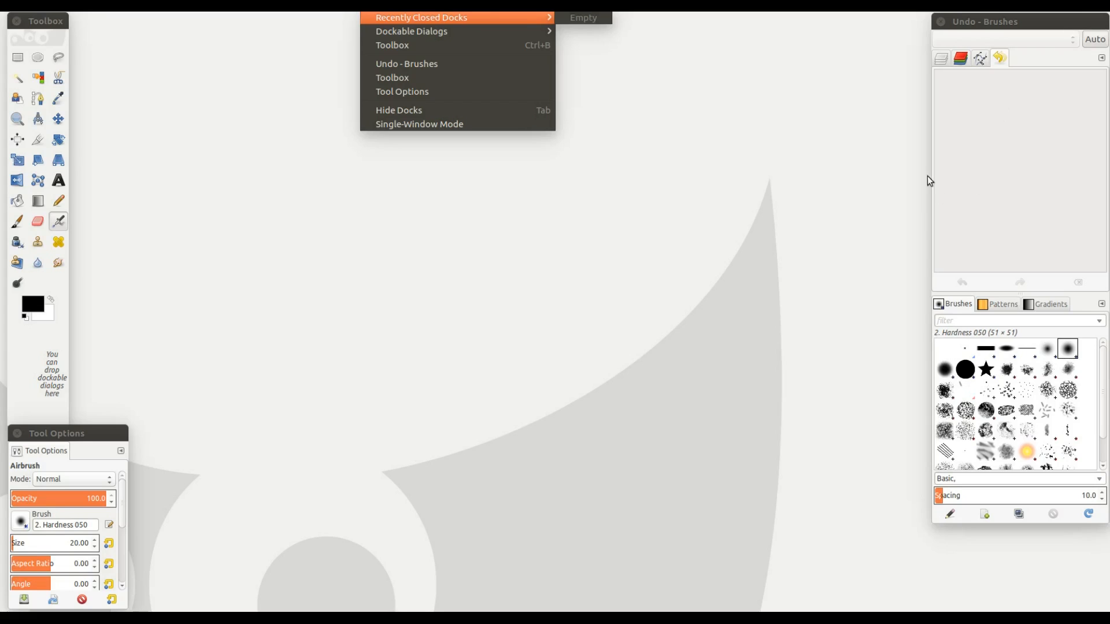
pyautogui.moveTo(586, 21)
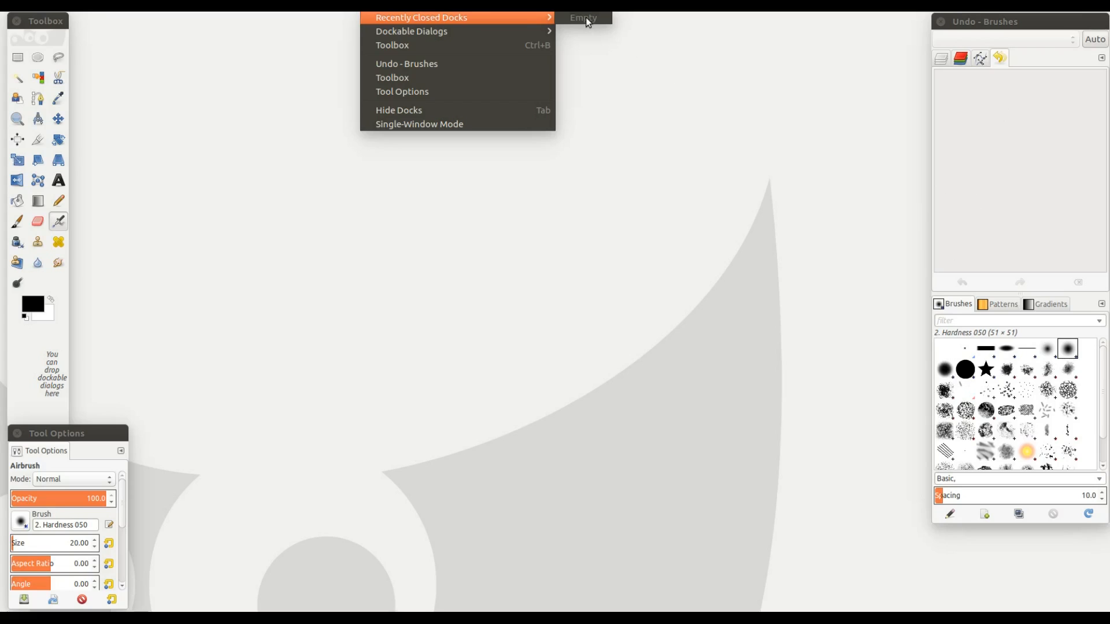
pyautogui.moveTo(602, 70)
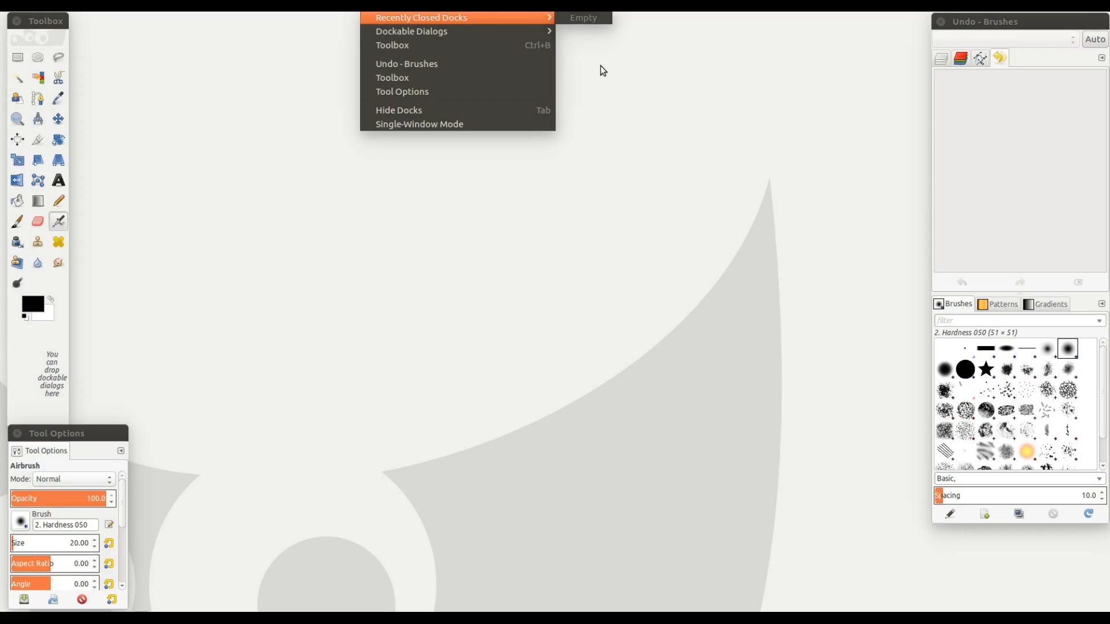
# Step: Close the Windows menu after finding Recently Closed Docks empty
pyautogui.click(599, 70)
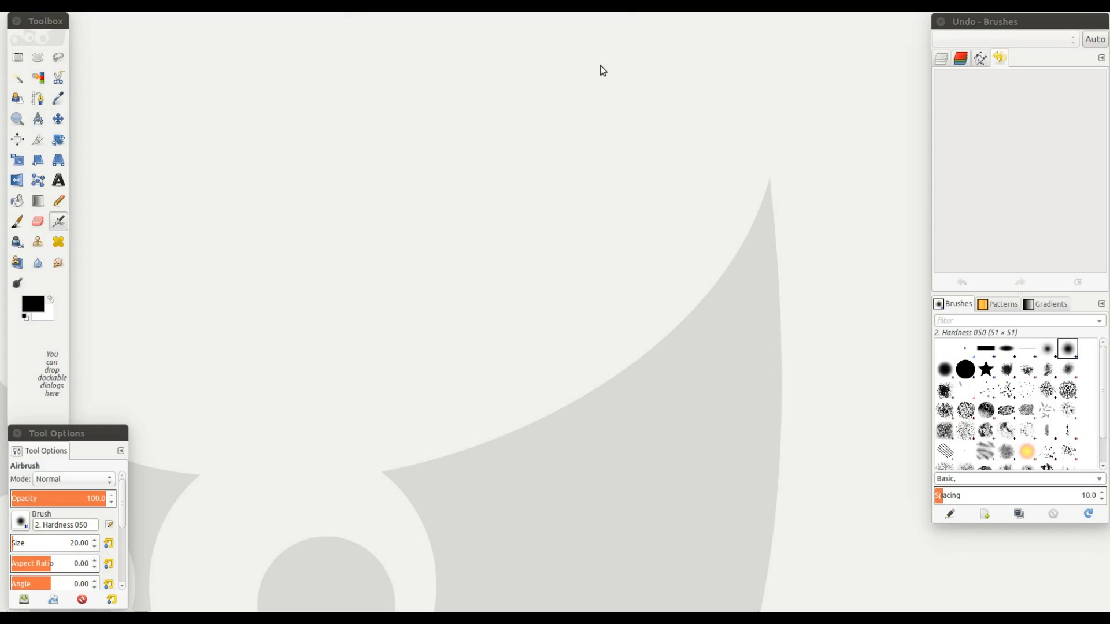
pyautogui.moveTo(943, 25)
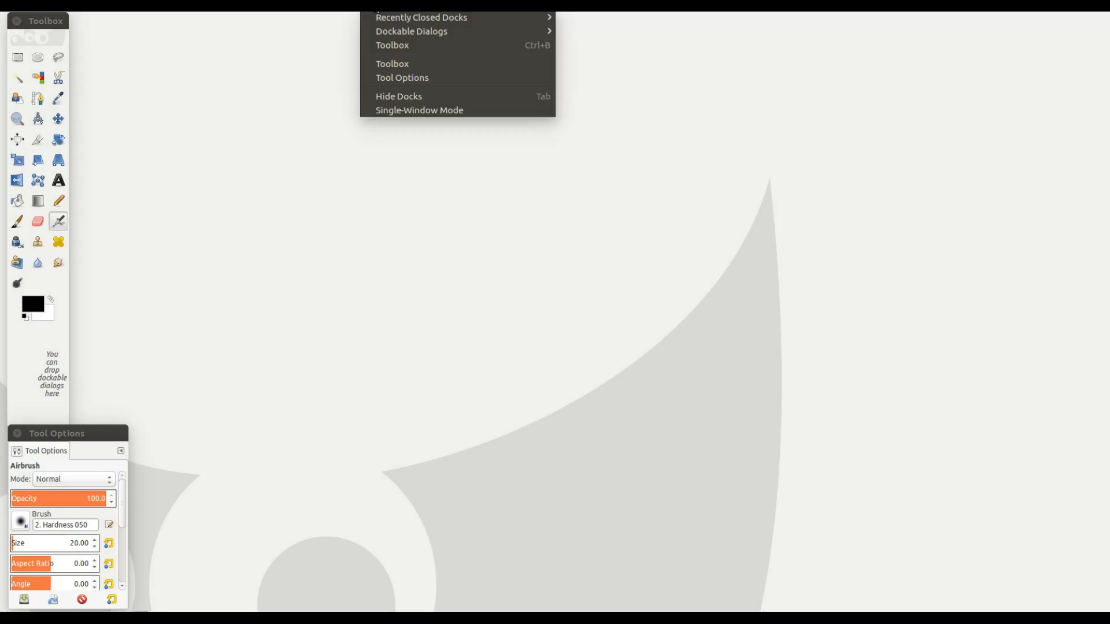
pyautogui.moveTo(420, 17)
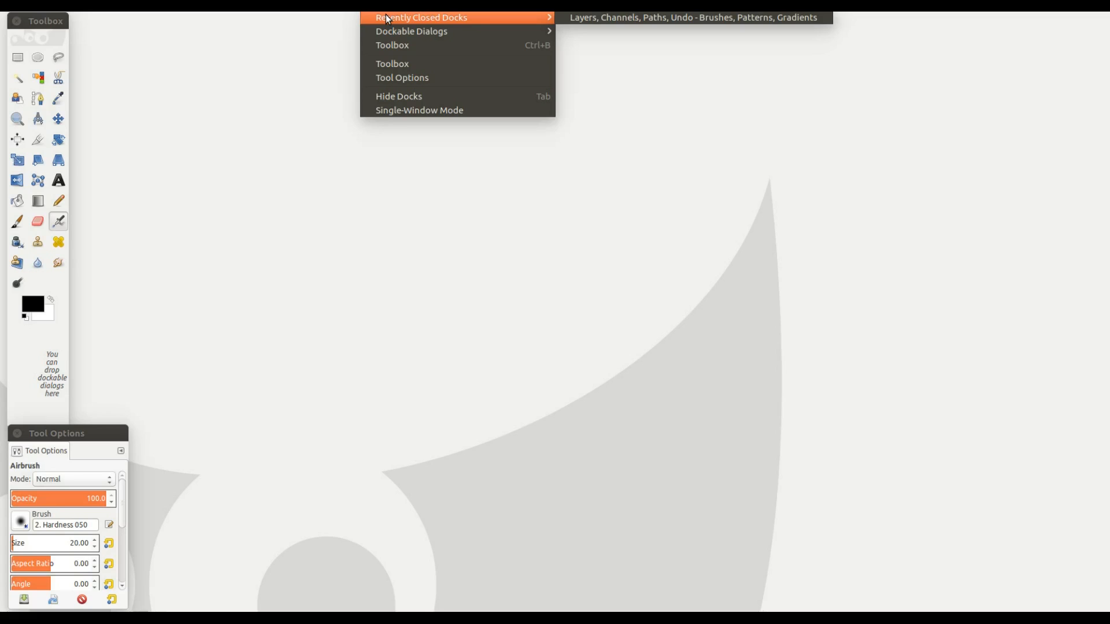
pyautogui.moveTo(410, 31)
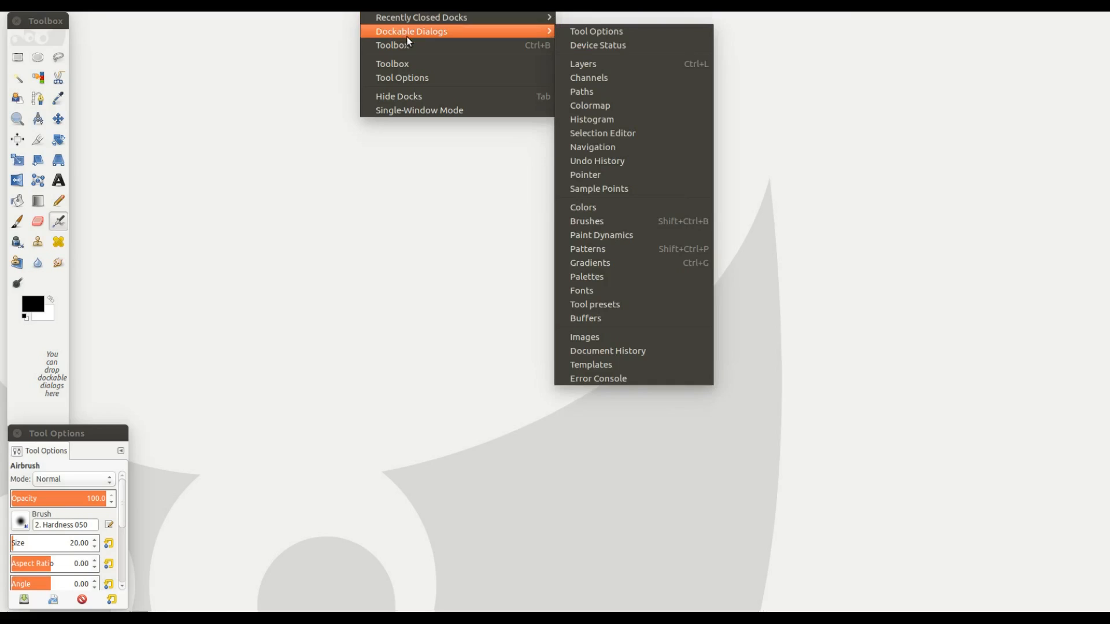
pyautogui.moveTo(425, 40)
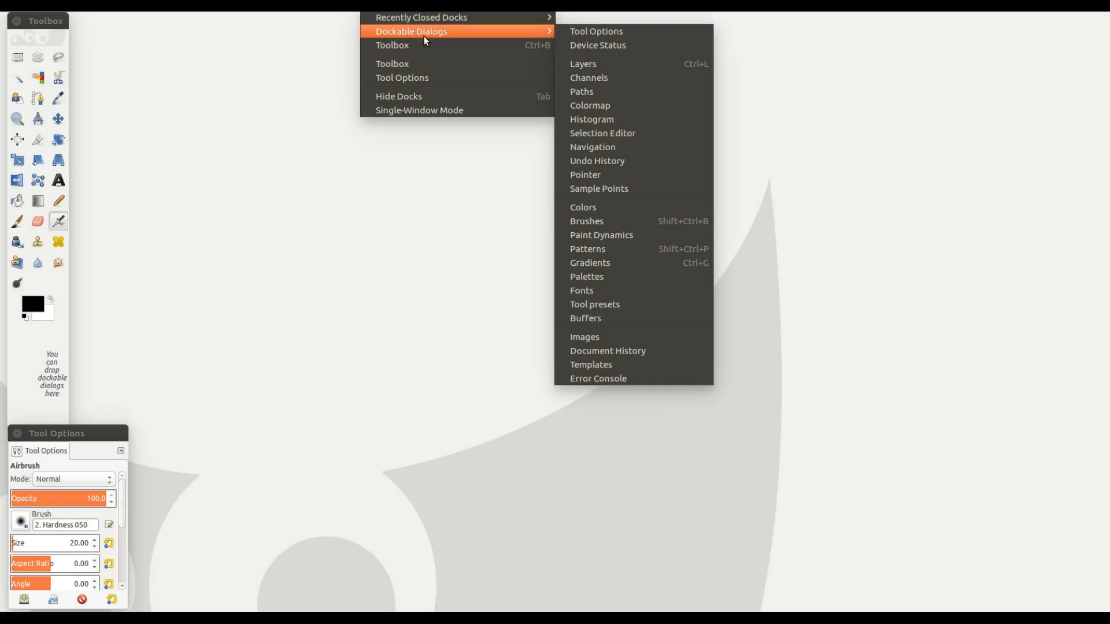
pyautogui.moveTo(504, 35)
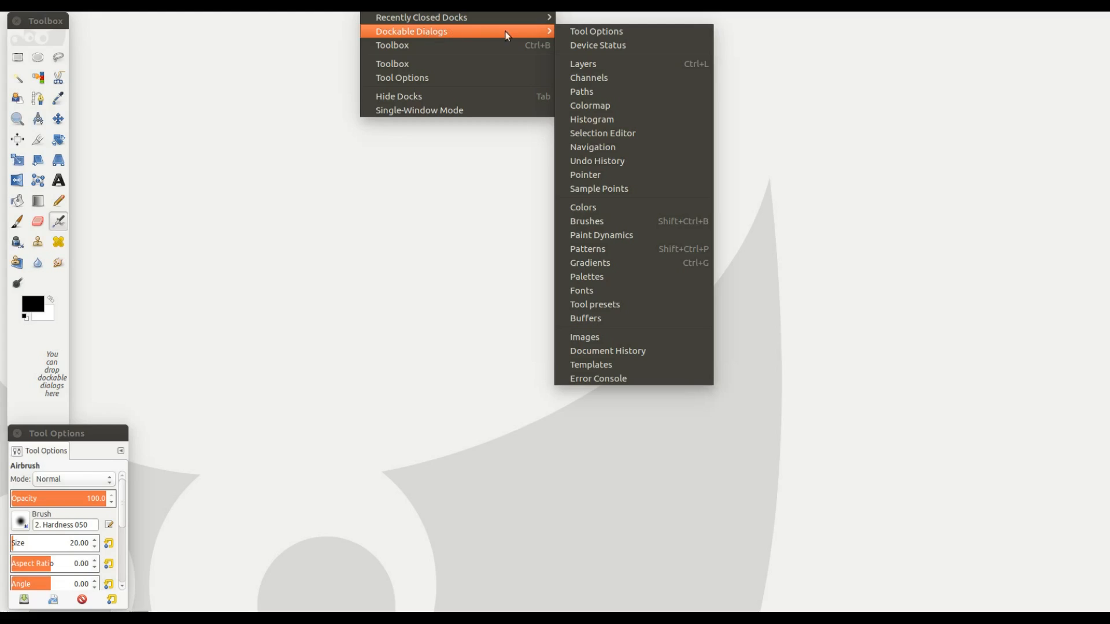
pyautogui.moveTo(587, 91)
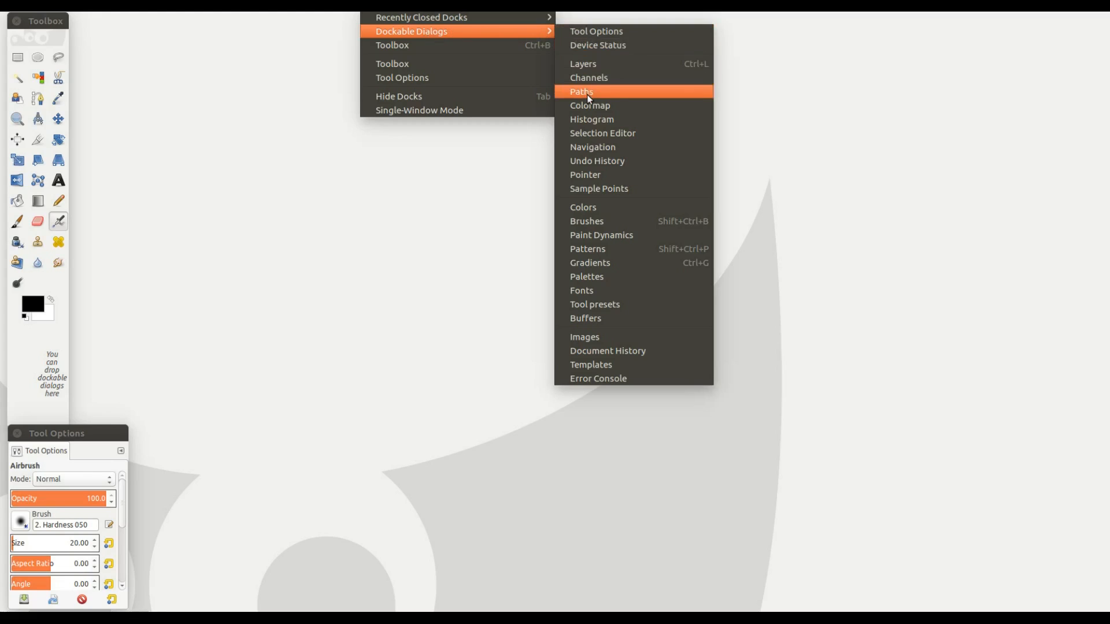
pyautogui.moveTo(583, 64)
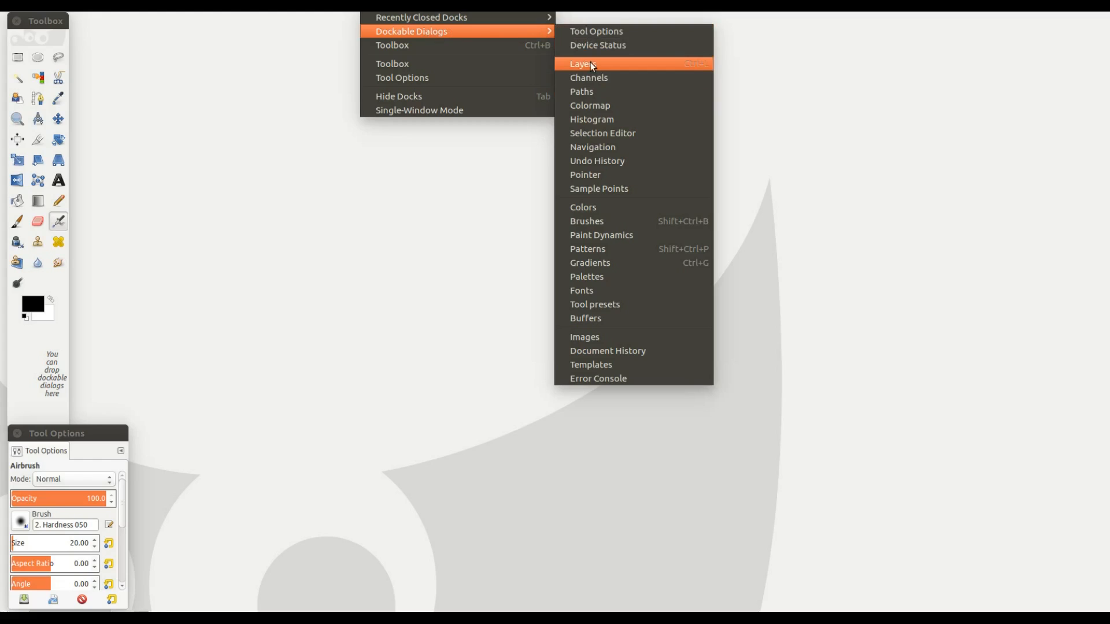
# Step: Open Layers from Windows > Dockable Dialogs as a floating window
pyautogui.click(580, 63)
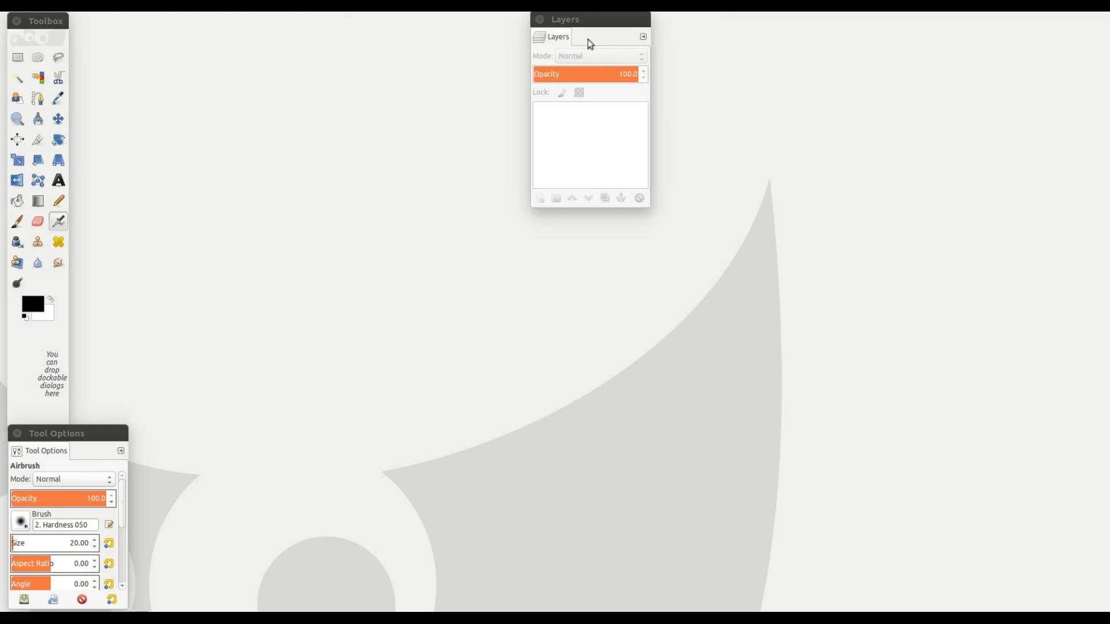
pyautogui.moveTo(593, 25)
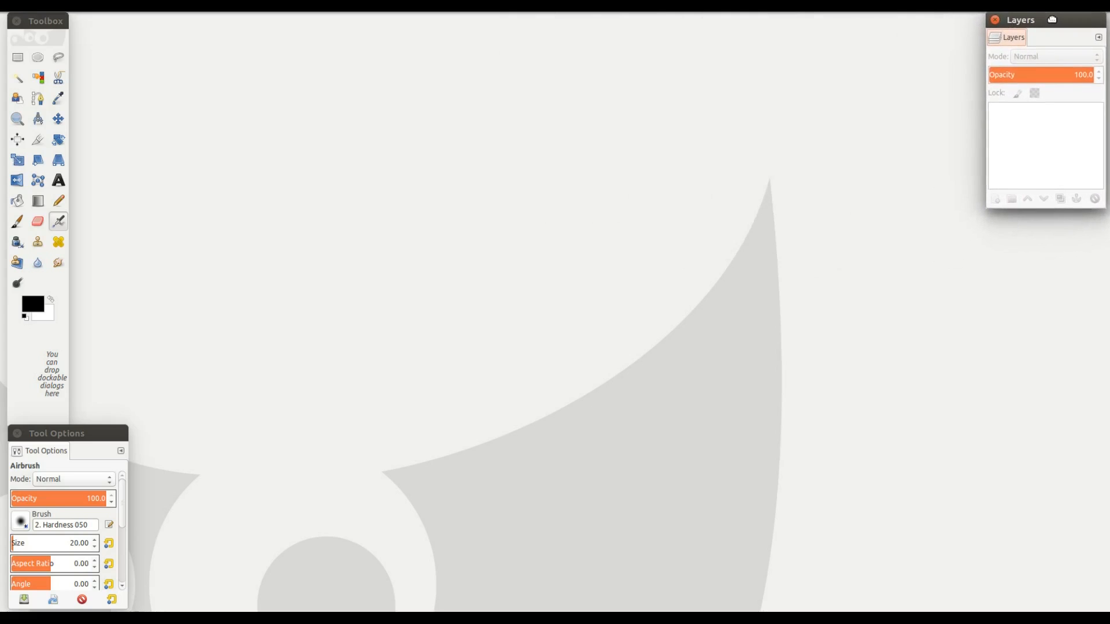
pyautogui.moveTo(1036, 208)
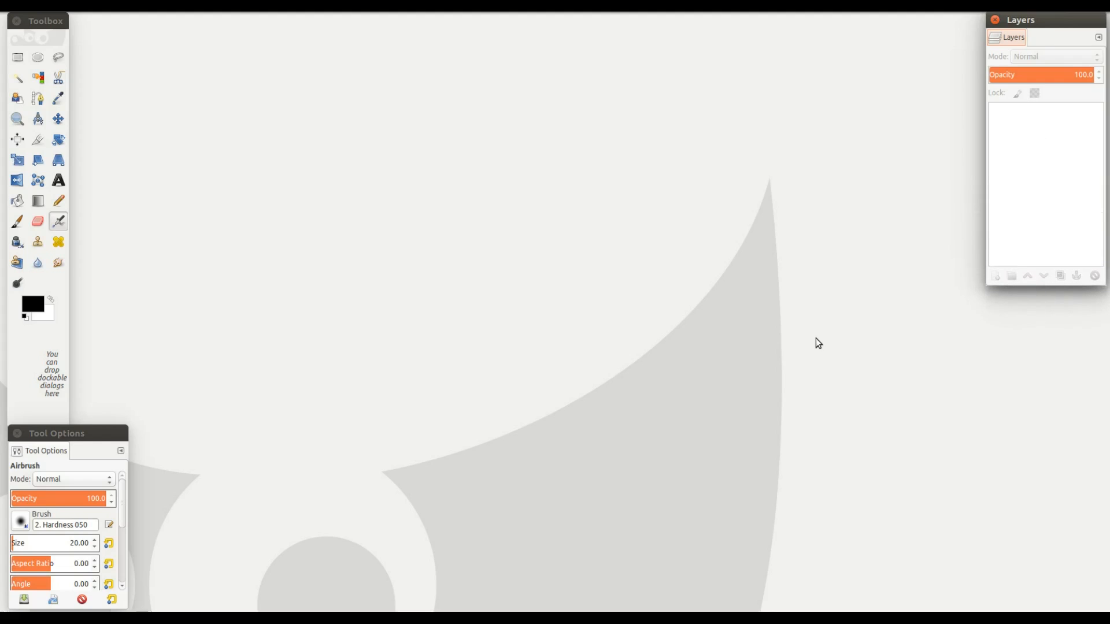
pyautogui.moveTo(19, 523)
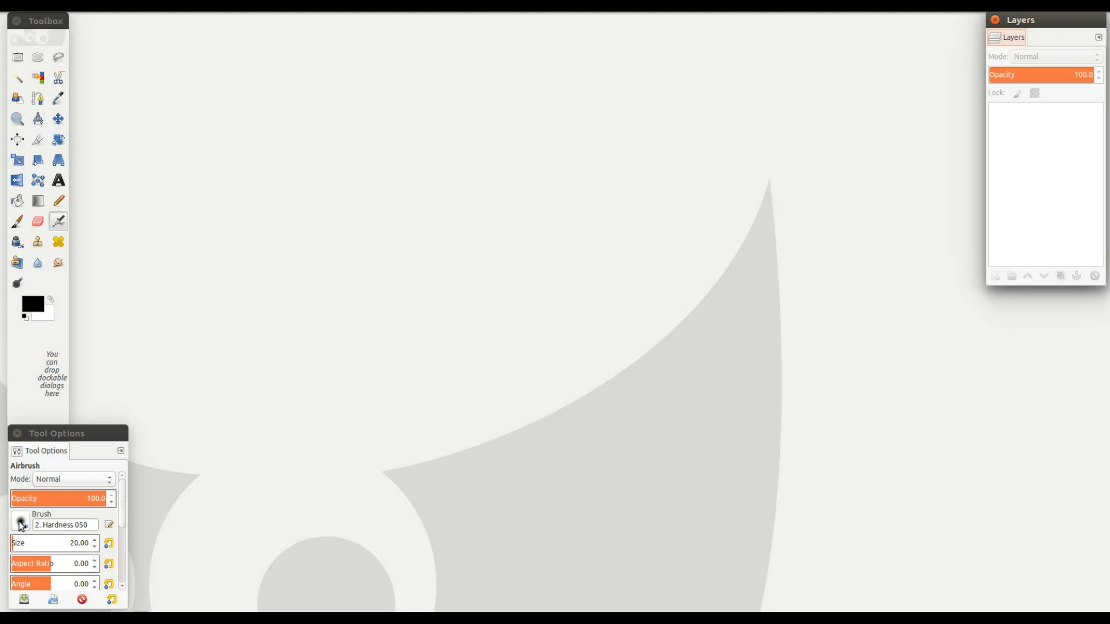
# Step: Open the airbrush's brush picker popup from the Tool Options brush preview
pyautogui.click(21, 525)
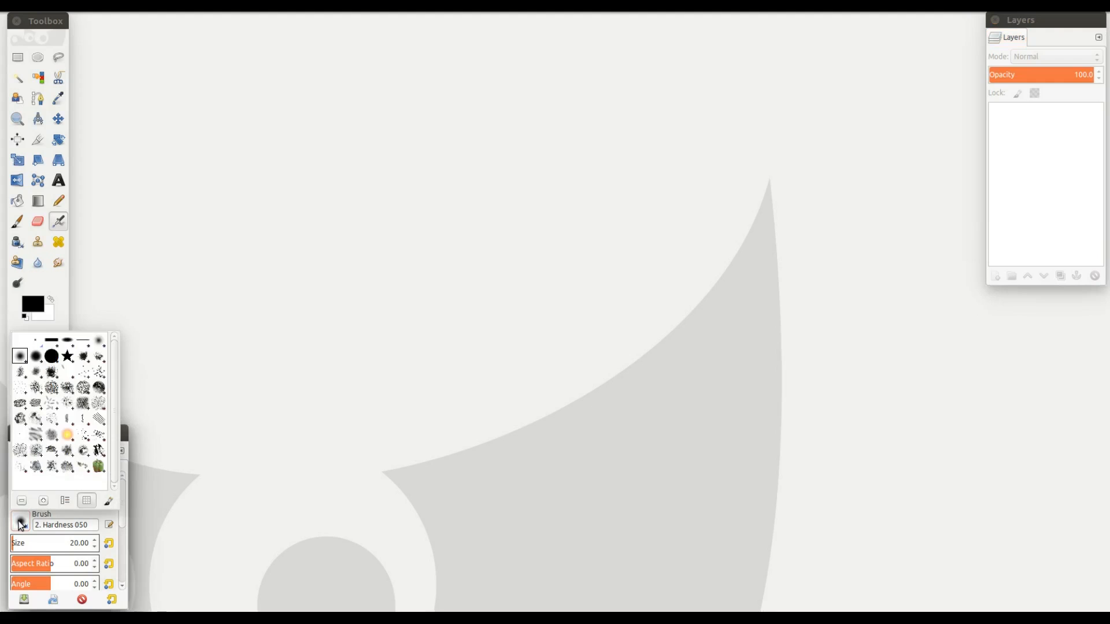
pyautogui.moveTo(45, 341)
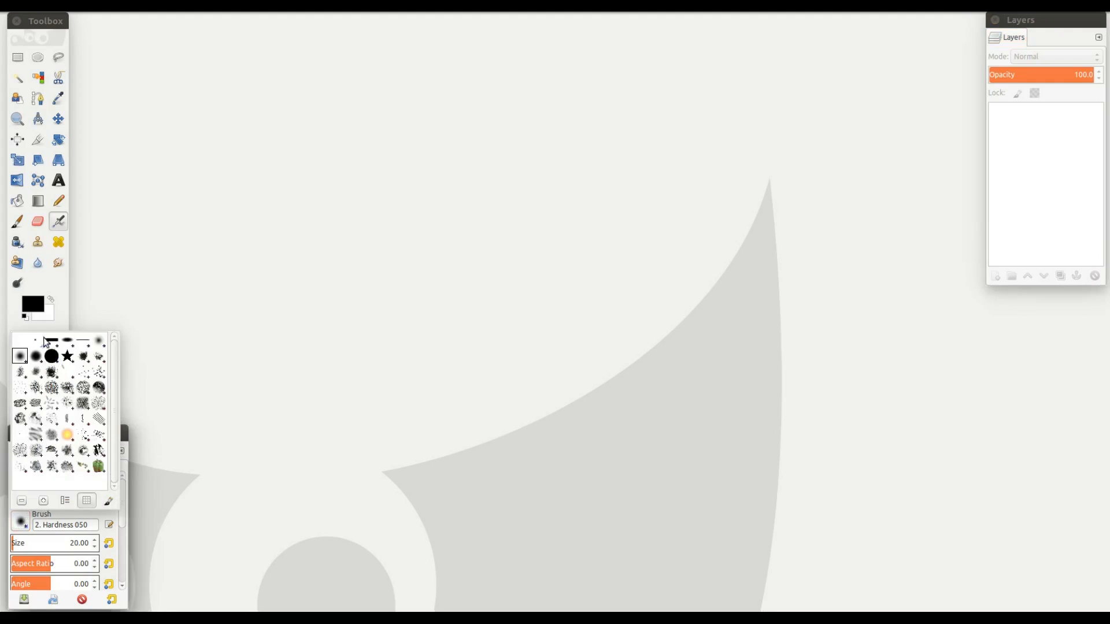
pyautogui.moveTo(27, 343)
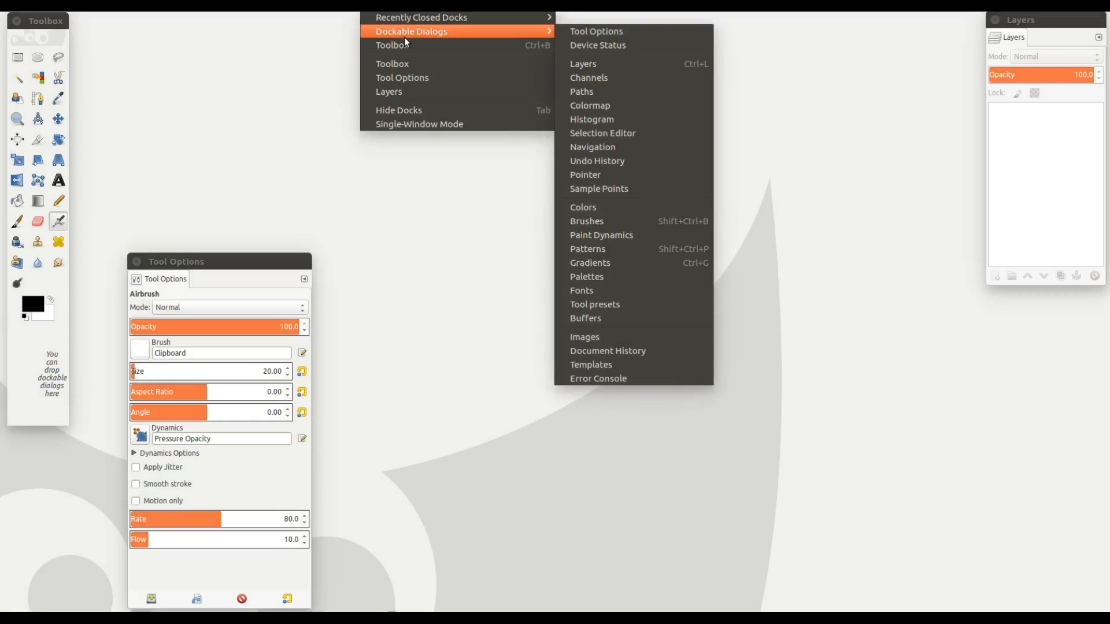
pyautogui.moveTo(469, 33)
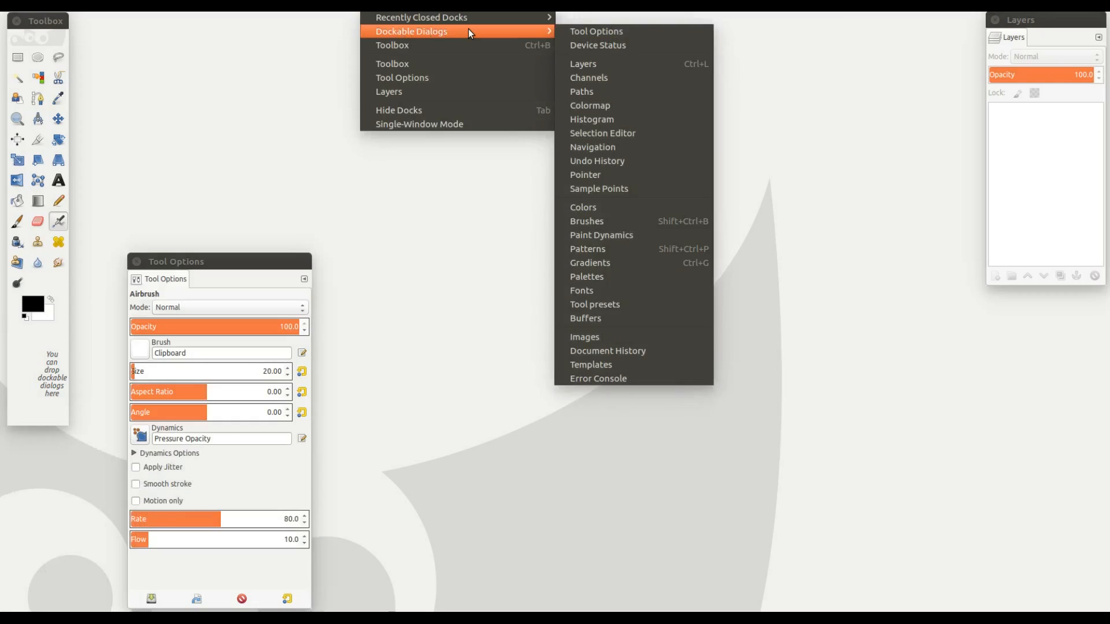
pyautogui.moveTo(593, 133)
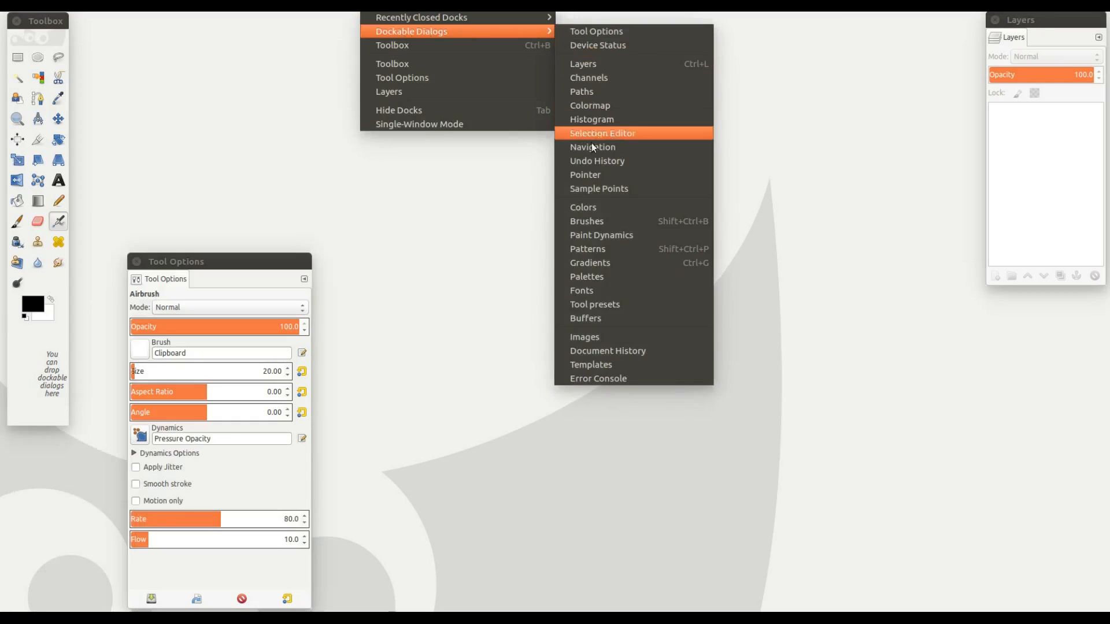
pyautogui.moveTo(601, 220)
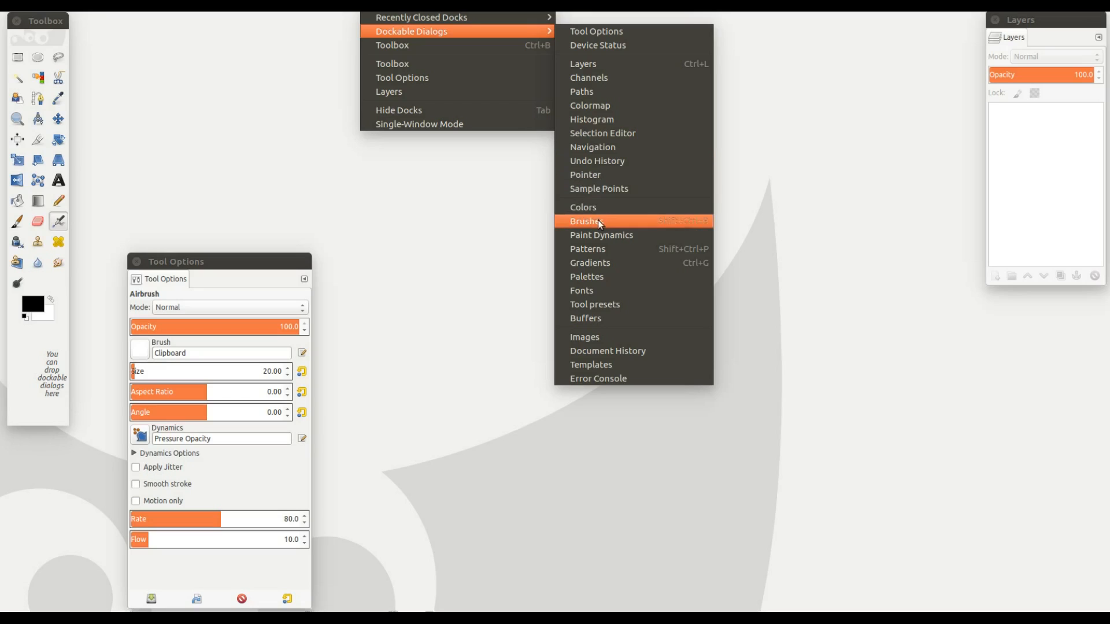
# Step: Open Brushes from Windows > Dockable Dialogs, below Layers on the right
pyautogui.click(586, 221)
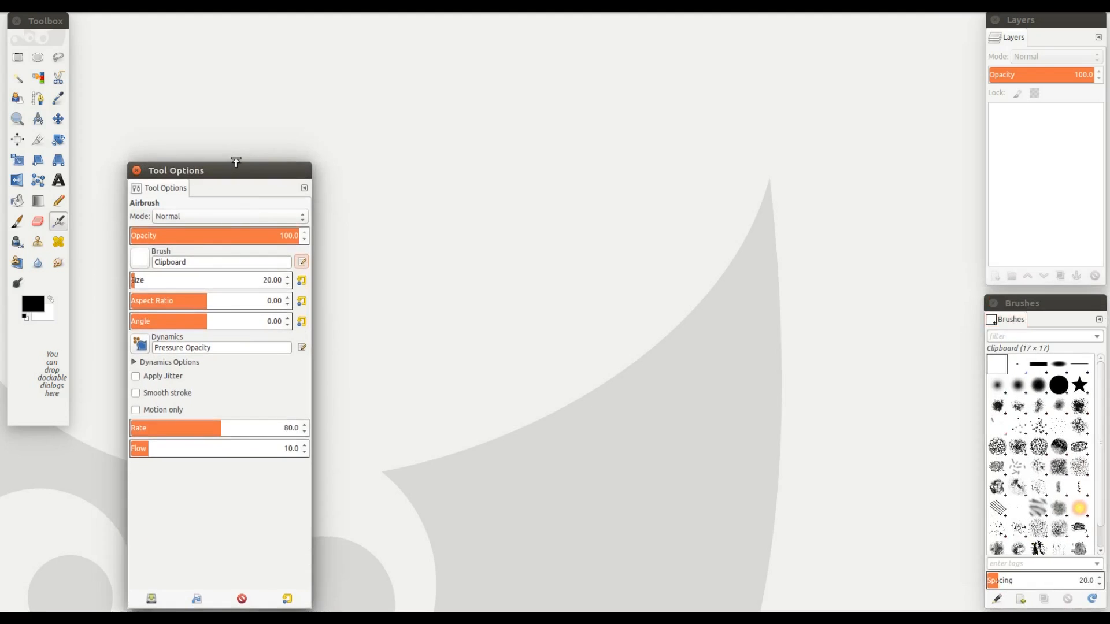
pyautogui.moveTo(296, 385)
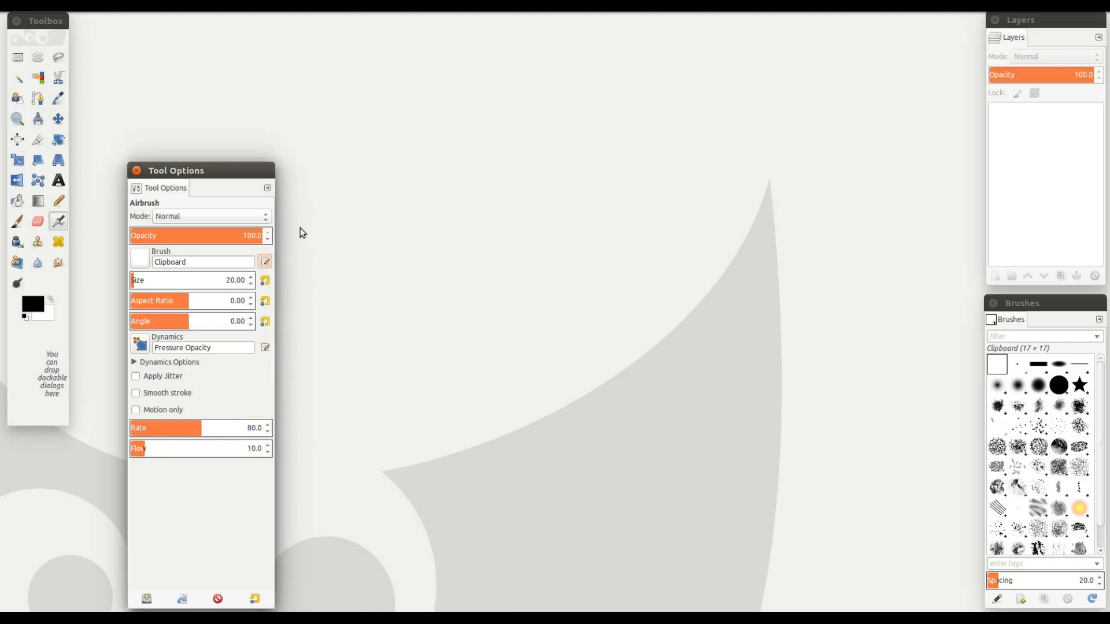
pyautogui.moveTo(217, 165)
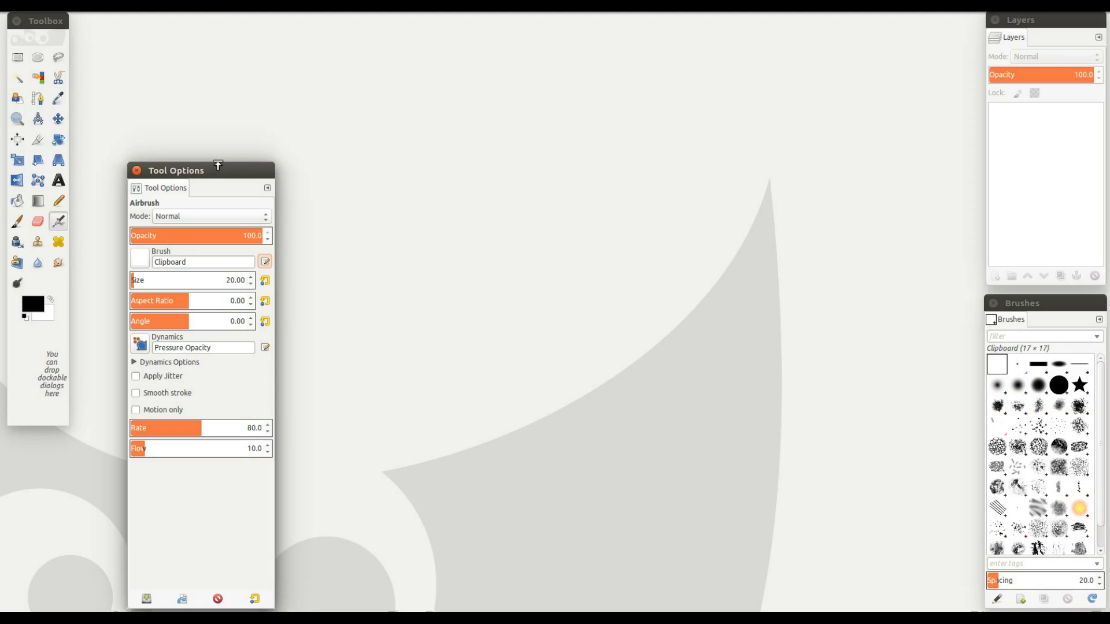
# Step: Narrow the Tool Options dock and move it to the bottom-left under the Toolbox
pyautogui.moveTo(217, 170); pyautogui.dragTo(208, 239)
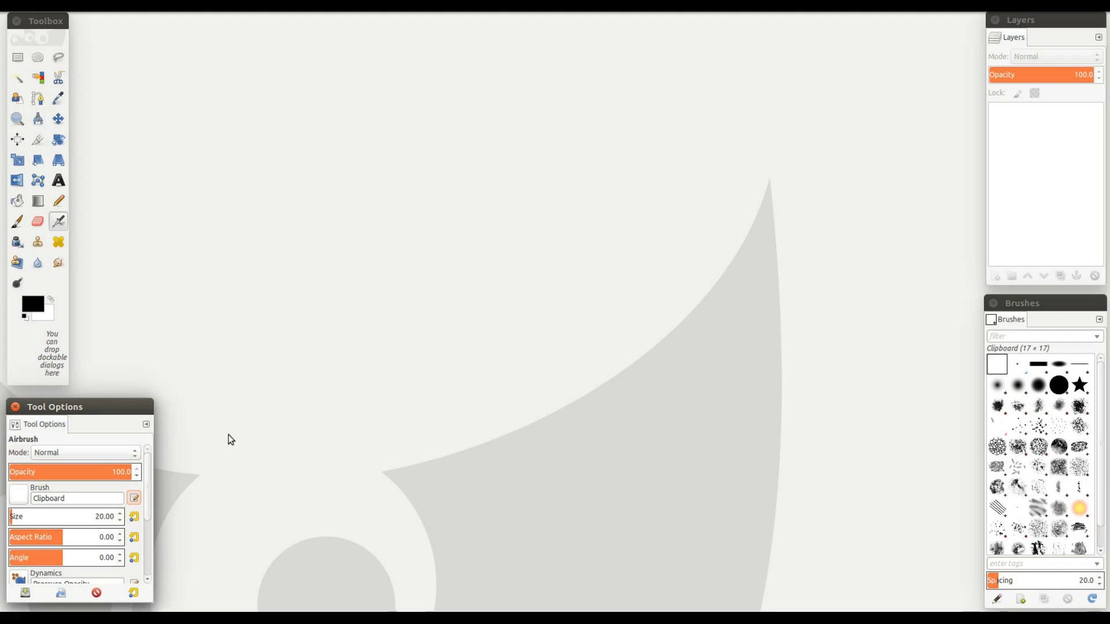
pyautogui.moveTo(150, 487)
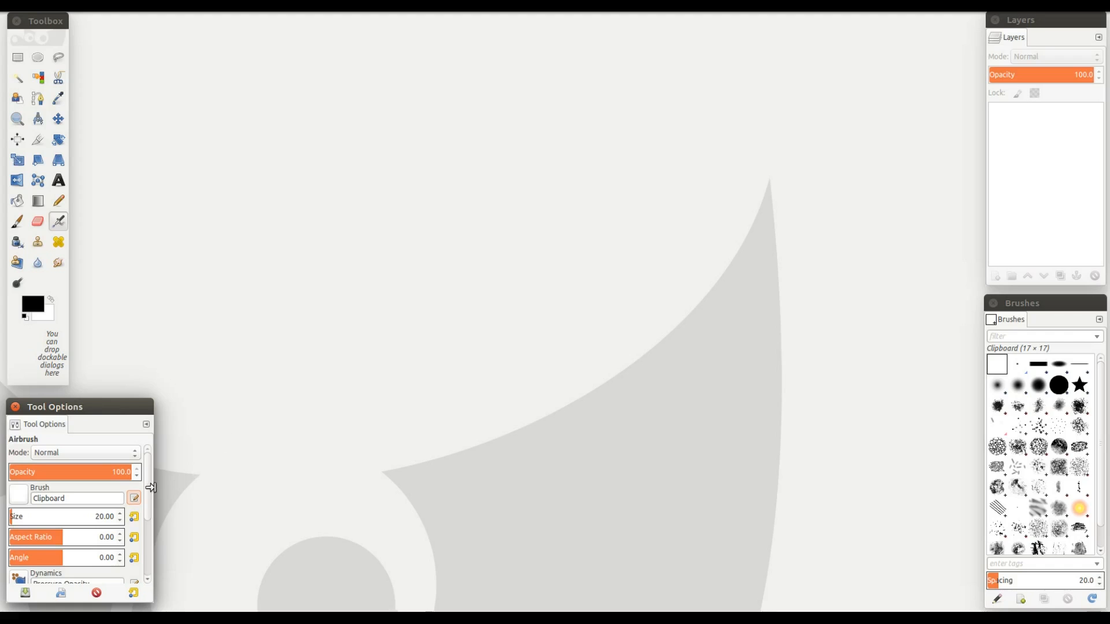
pyautogui.click(17, 220)
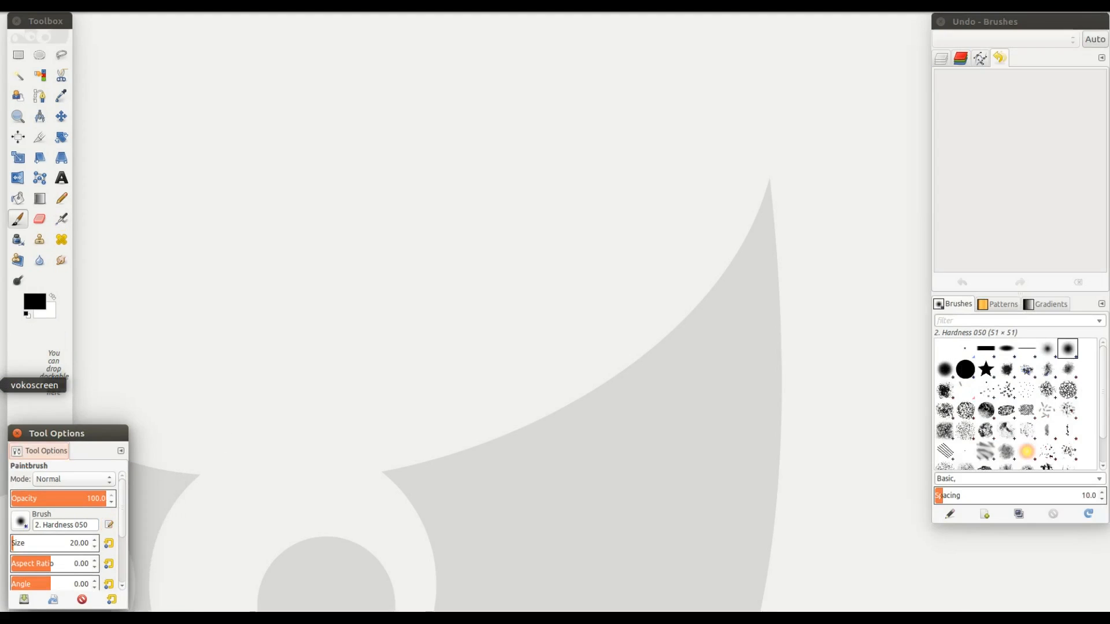